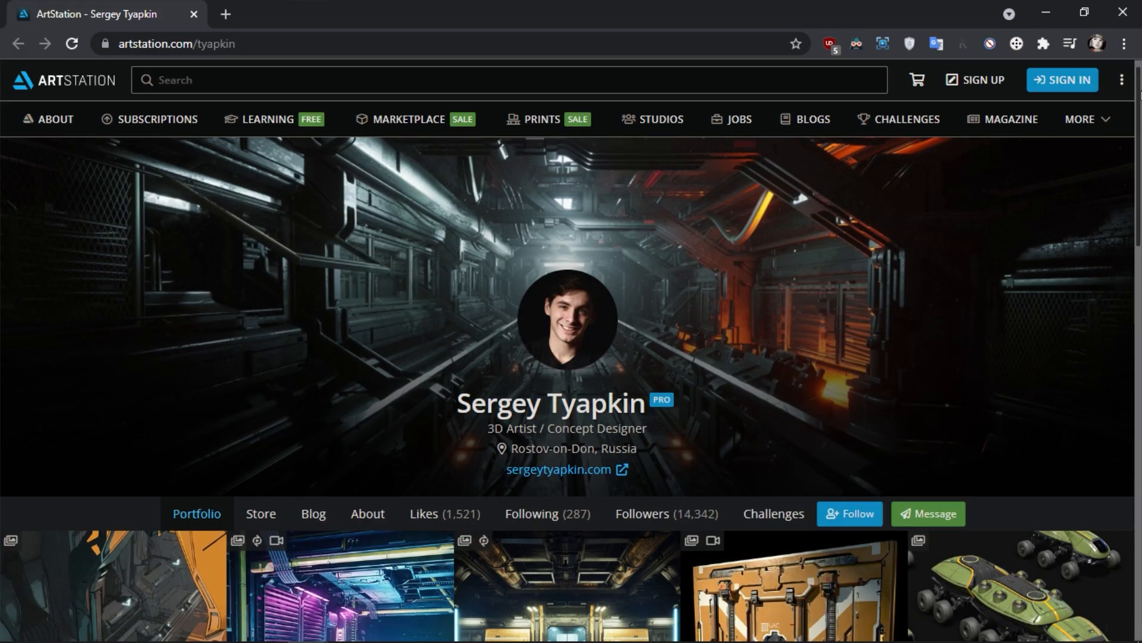
# Step: Select the Desert Eagle's grip plane in object mode and collapse the Zen UV panels
pyautogui.scroll(-3)
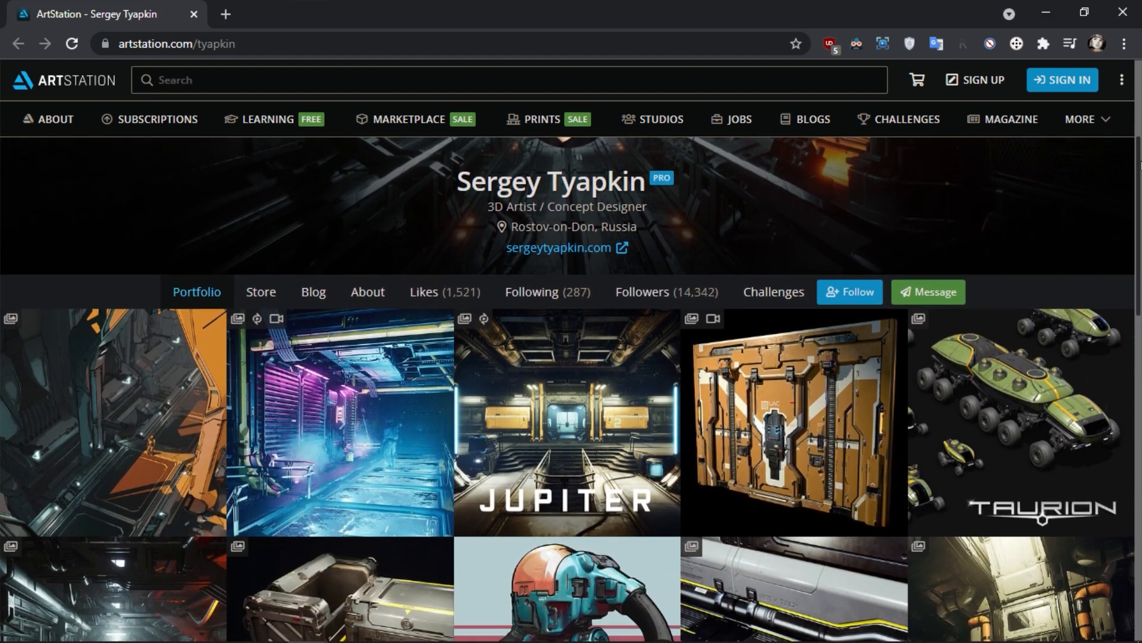
pyautogui.scroll(-3)
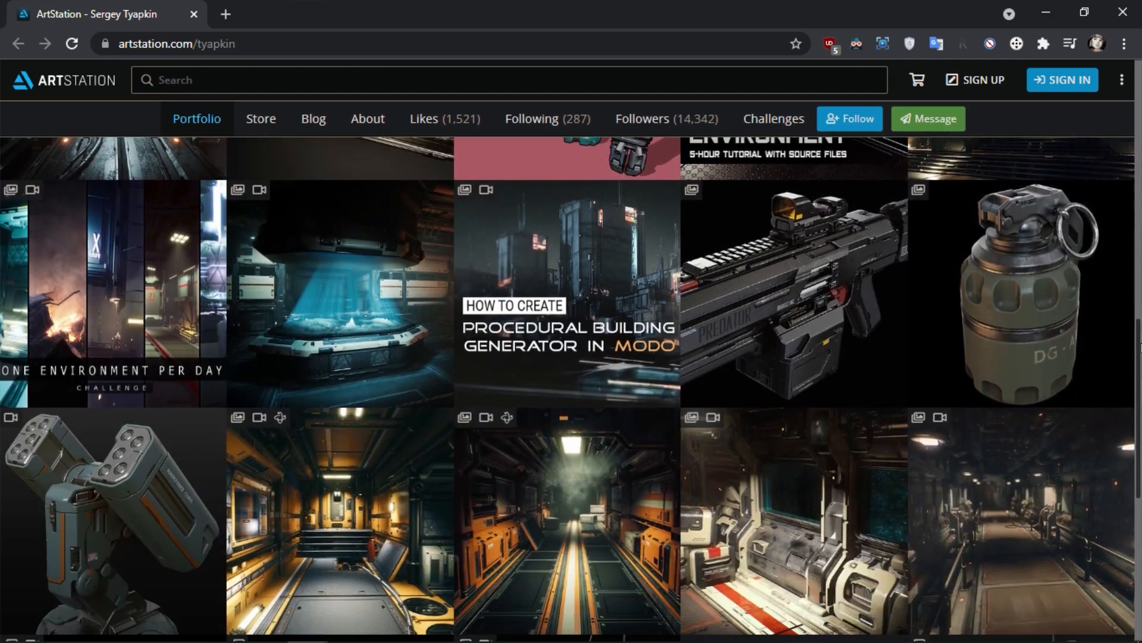
pyautogui.scroll(-3)
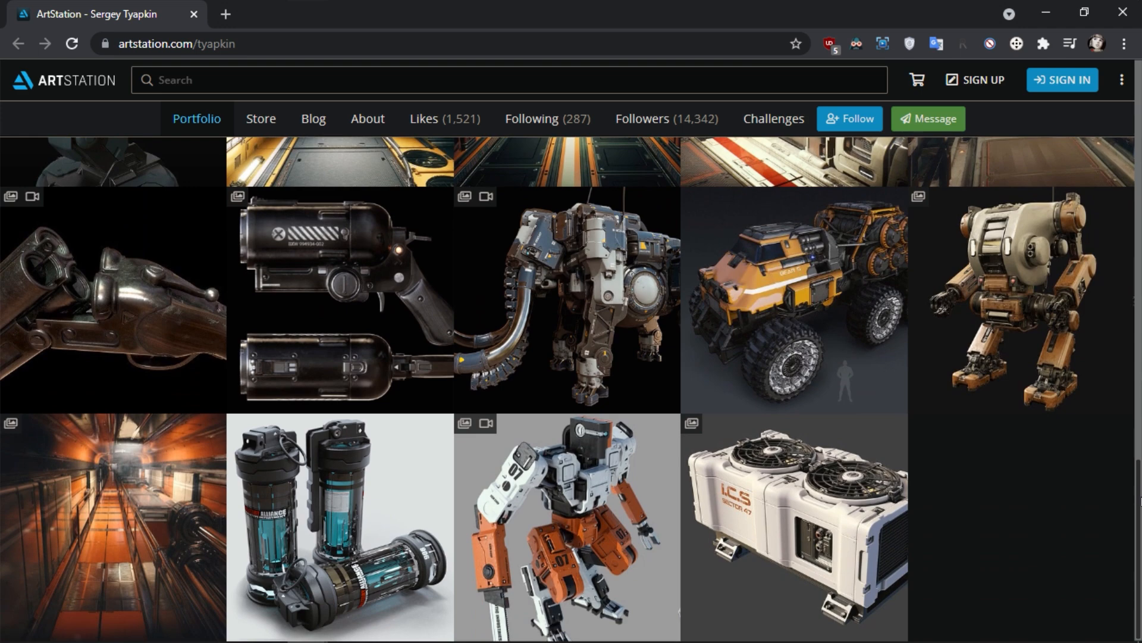
pyautogui.scroll(3)
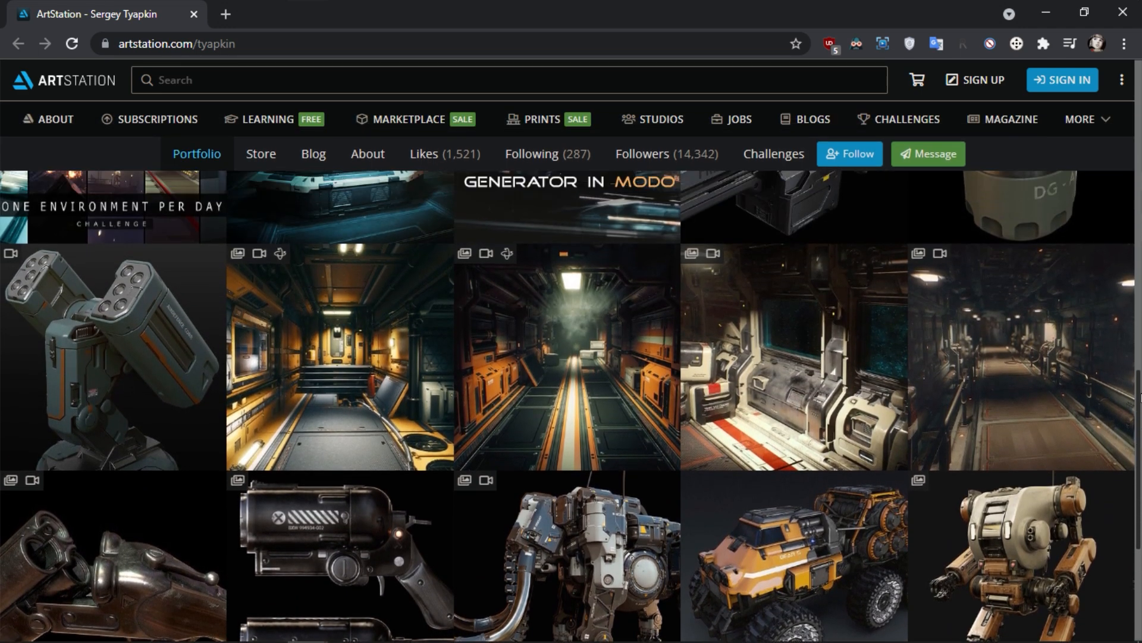
pyautogui.scroll(-3)
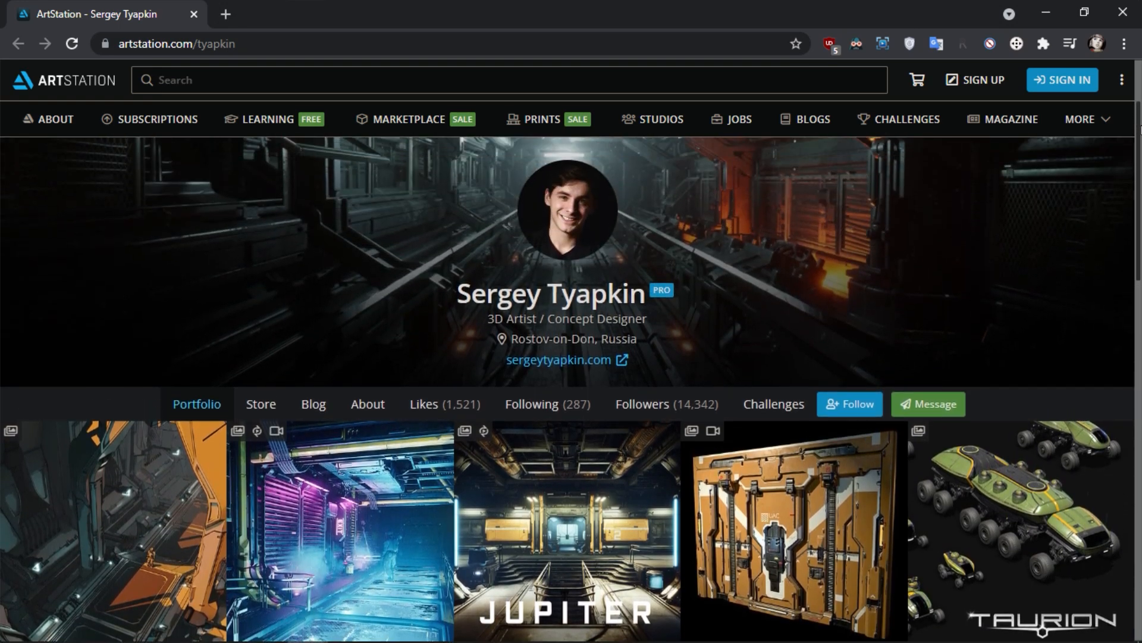
pyautogui.click(1085, 119)
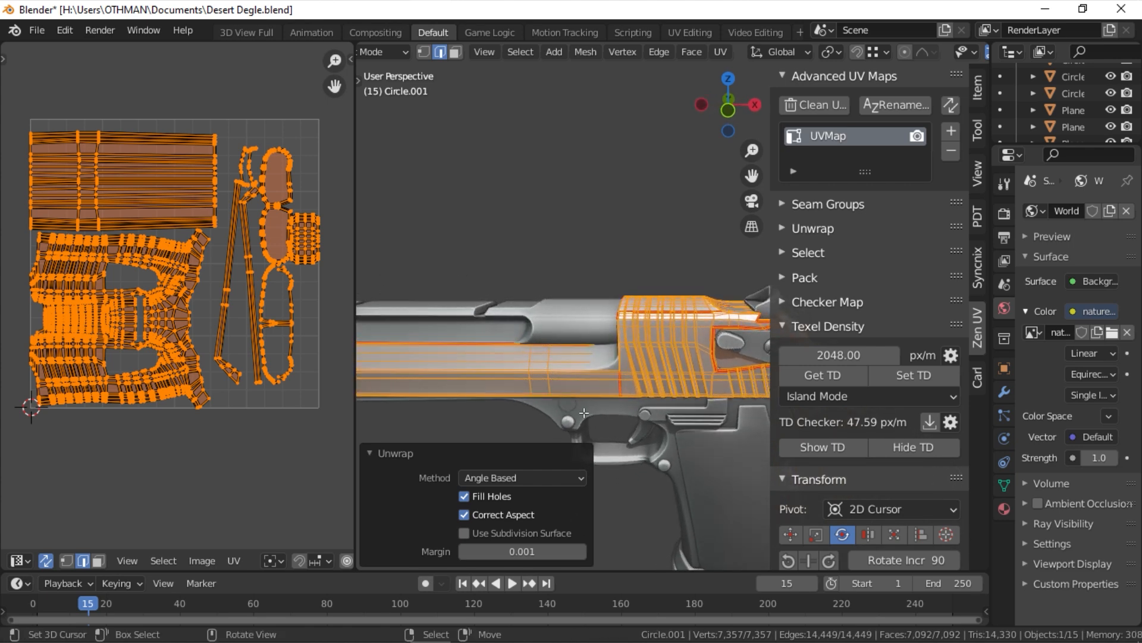
pyautogui.click(522, 477)
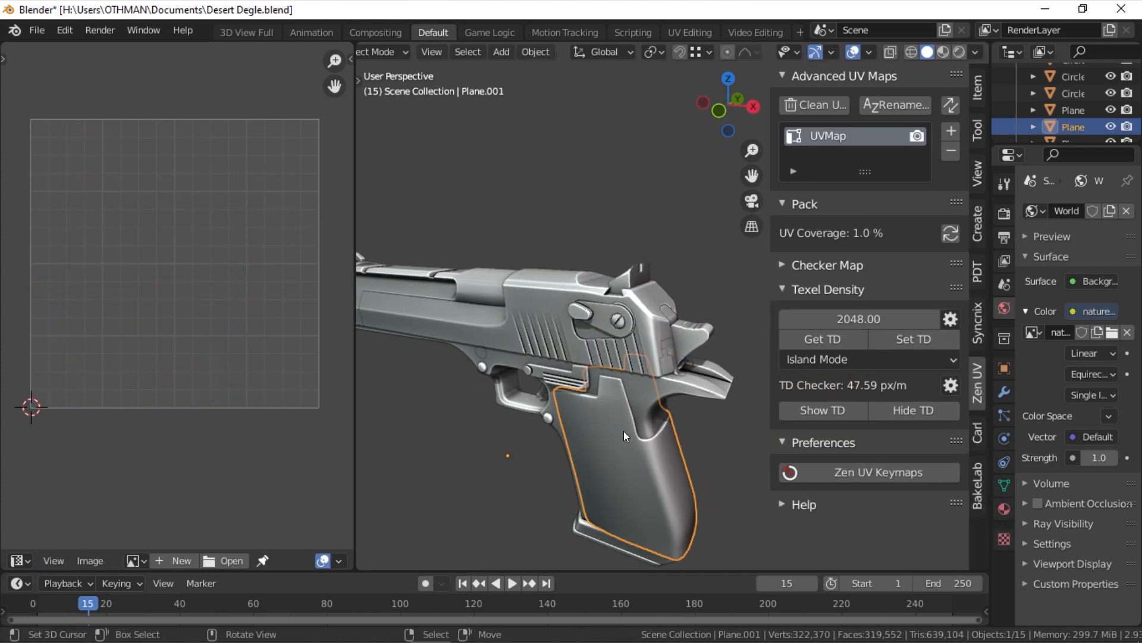
pyautogui.press('Tab')
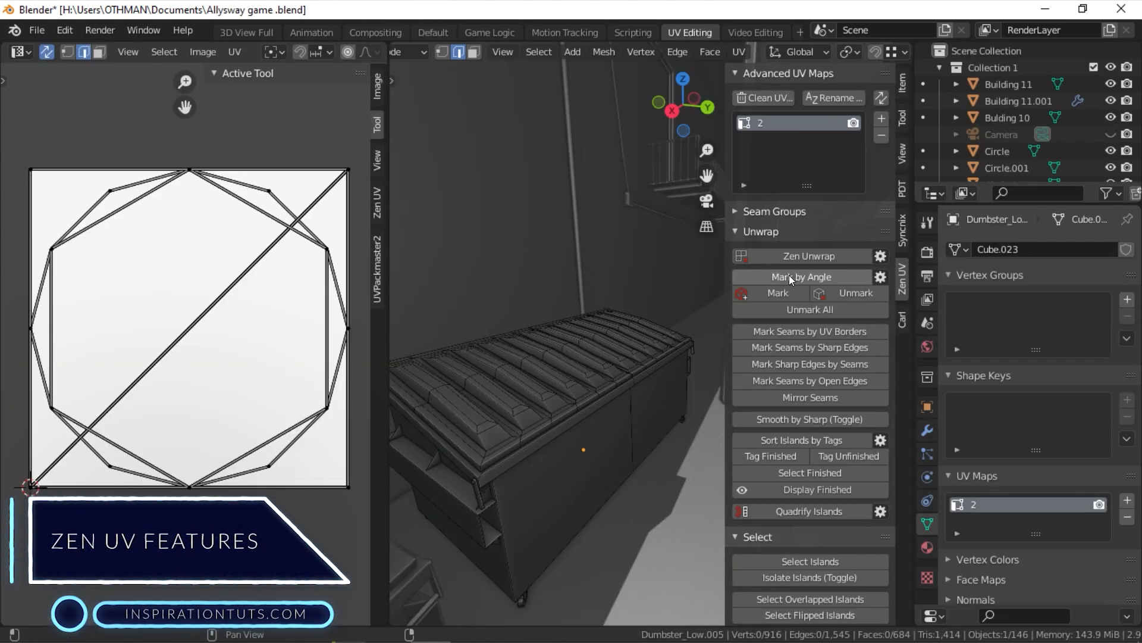
# Step: Mark the dumpster's seams by angle, Zen Unwrap it, and mark sharp edges from those seams
pyautogui.click(799, 277)
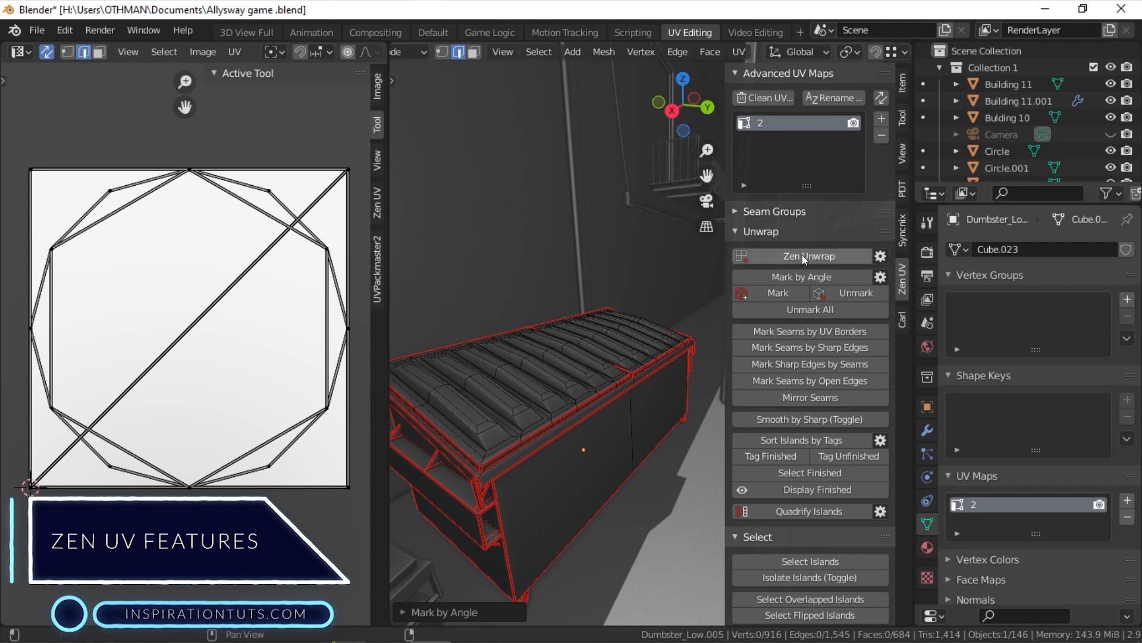
pyautogui.click(804, 256)
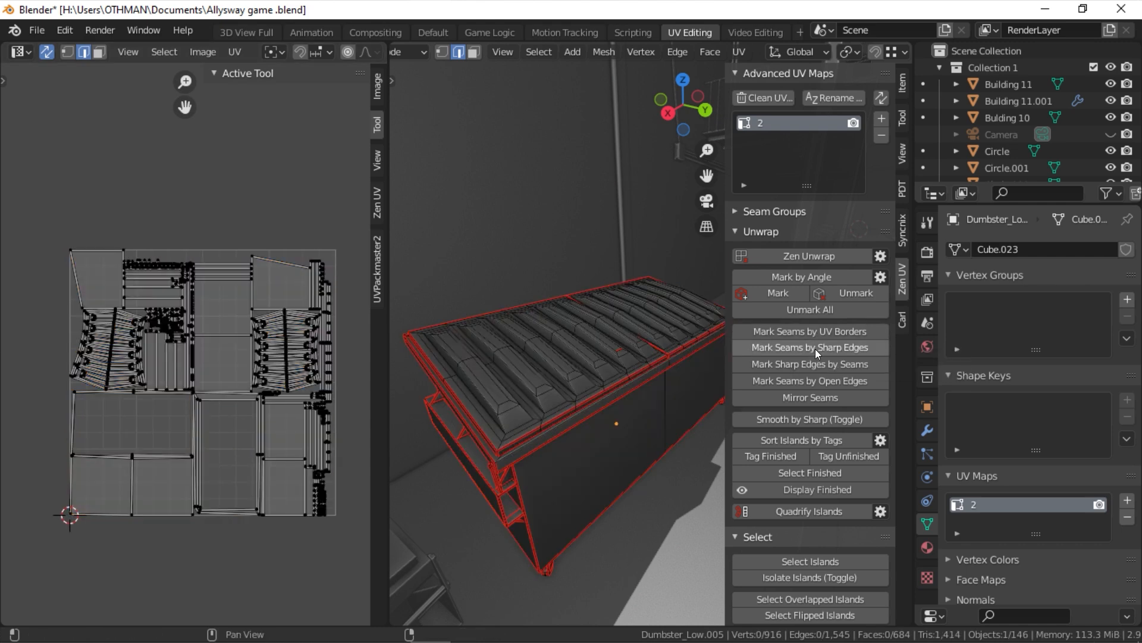
pyautogui.press('a')
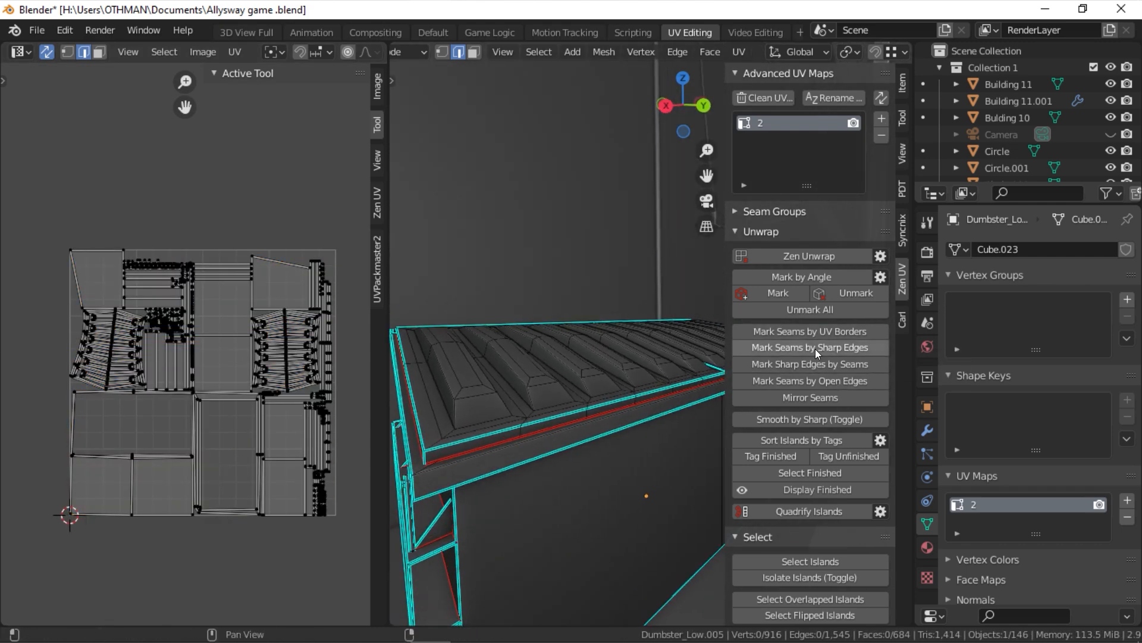
pyautogui.click(808, 456)
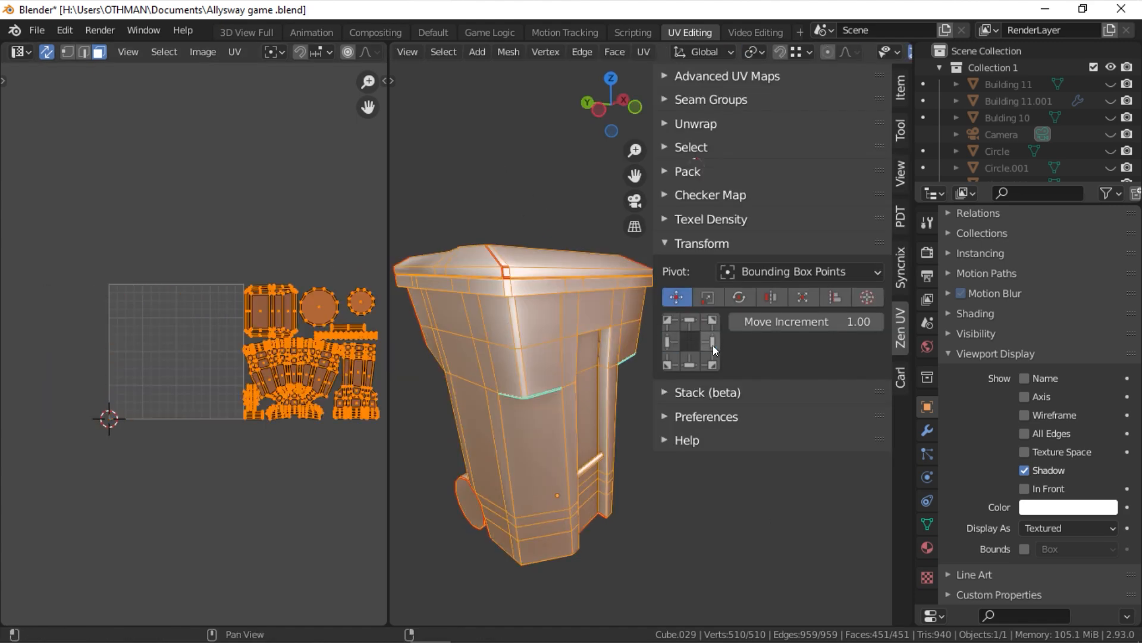
# Step: Shift the bin's and dumpster's UV islands with the move arrows using Bounding Box Points pivot
pyautogui.click(706, 297)
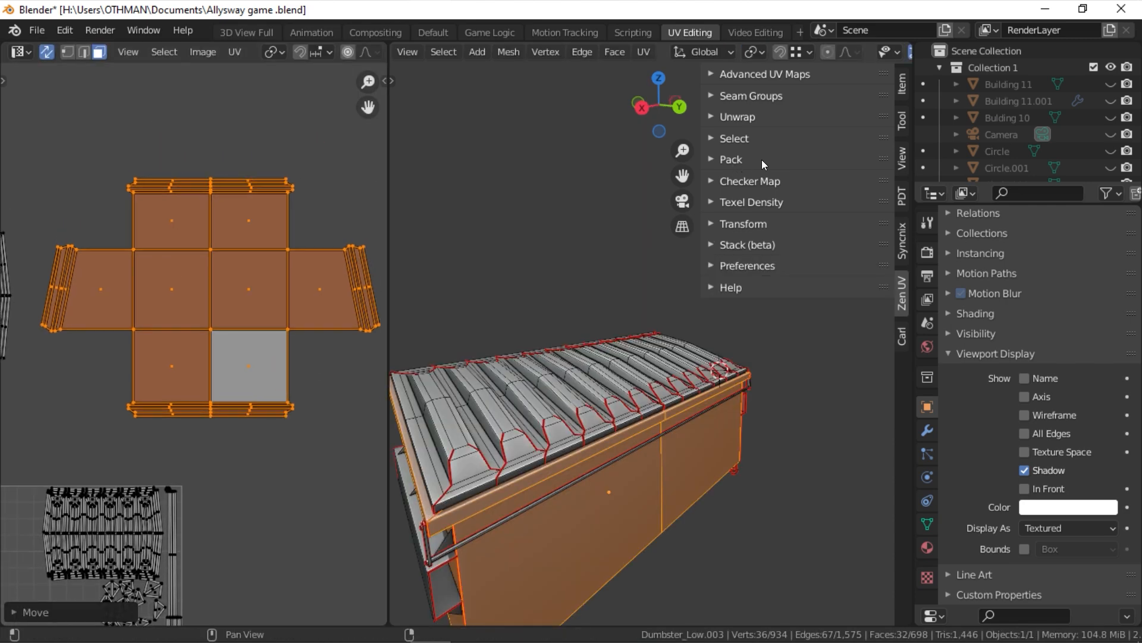
pyautogui.click(737, 116)
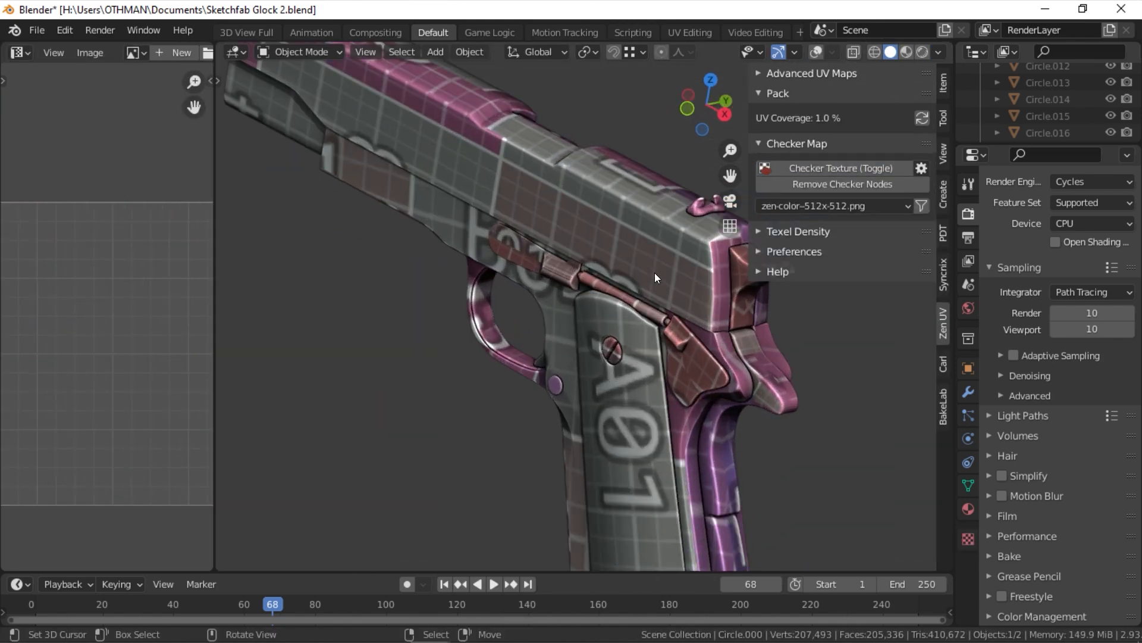
# Step: Toggle the checker texture on the pistol, then Zen Unwrap the crate's selected lid faces
pyautogui.click(921, 168)
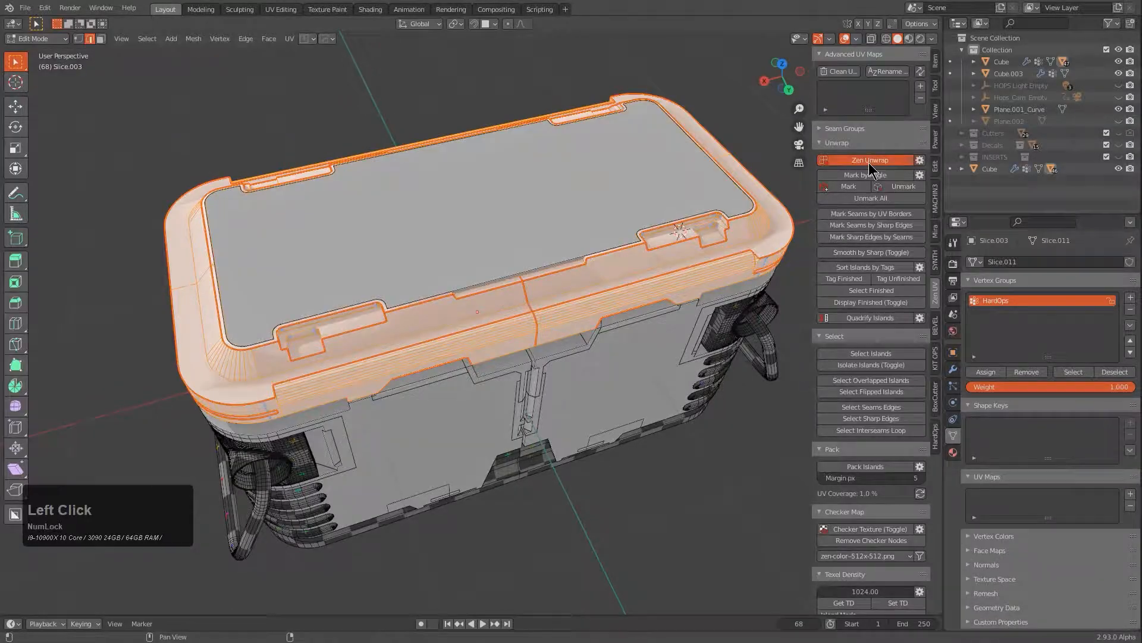
pyautogui.click(864, 159)
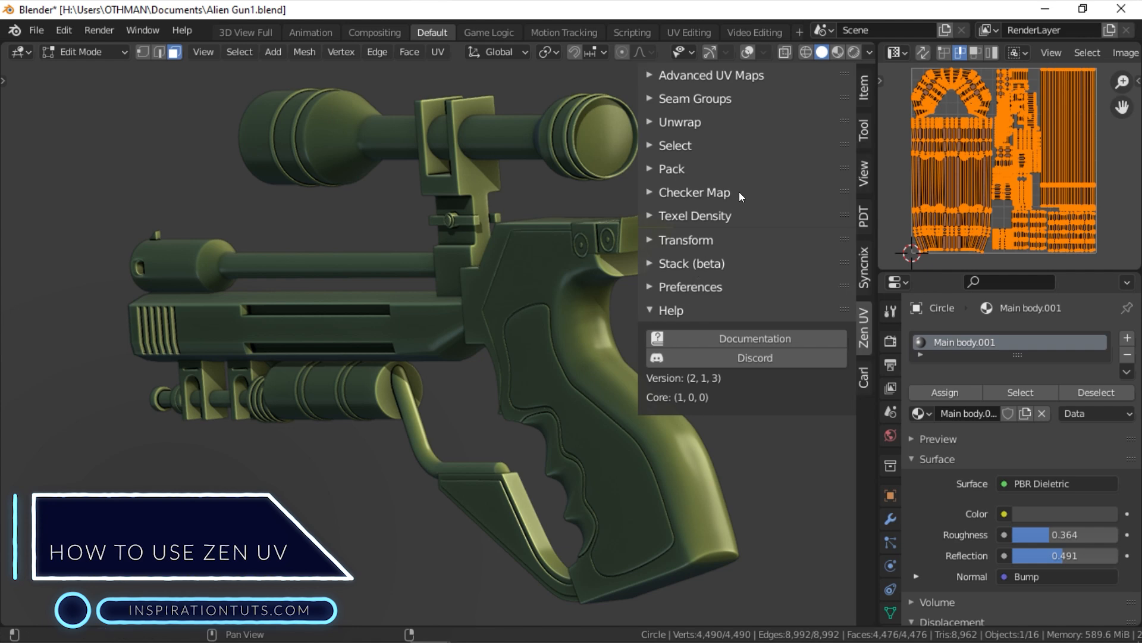
# Step: Expand the Zen UV Help, Texel Density, Transform and Stack (beta) sidebar sections
pyautogui.click(711, 75)
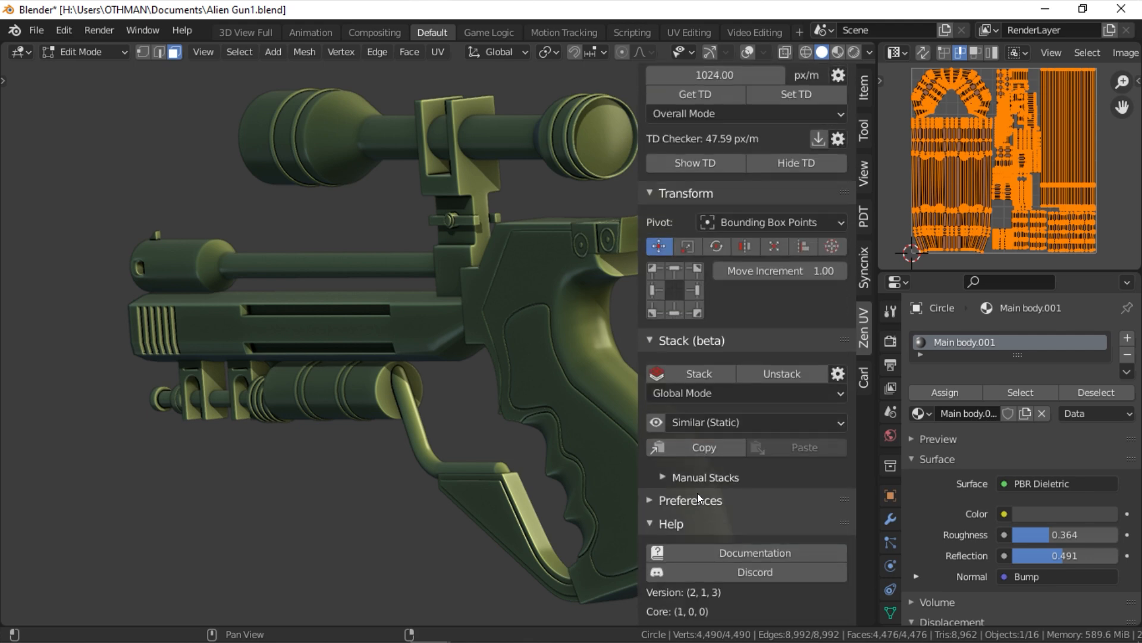
pyautogui.click(689, 500)
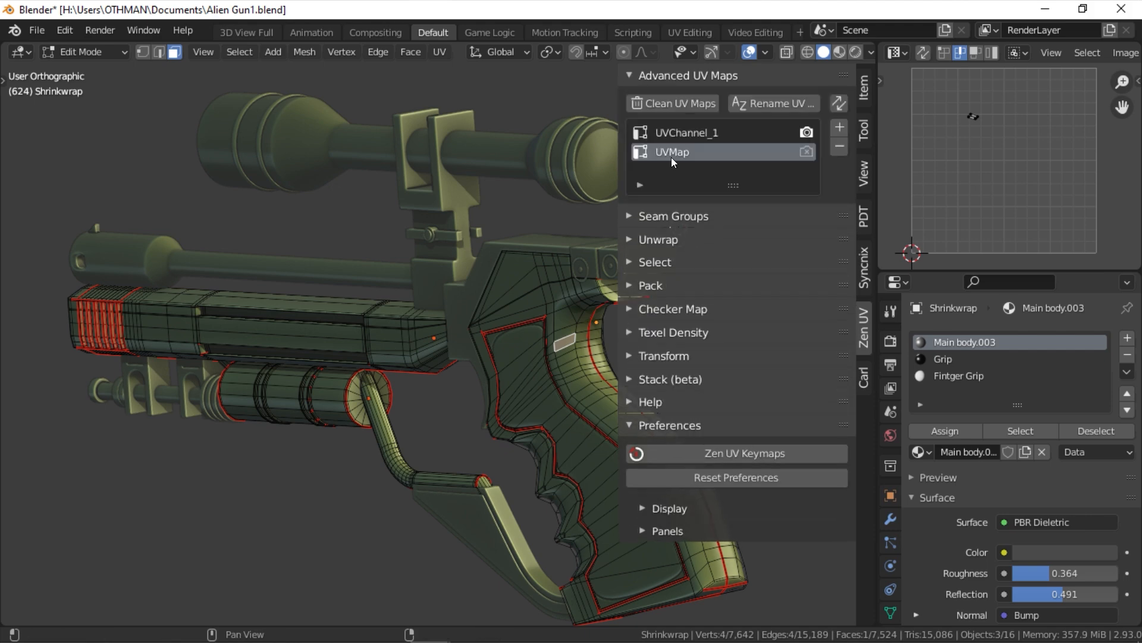
# Step: Make UVMap active and Smart UV Project the alien gun's grip and barrel faces
pyautogui.click(839, 128)
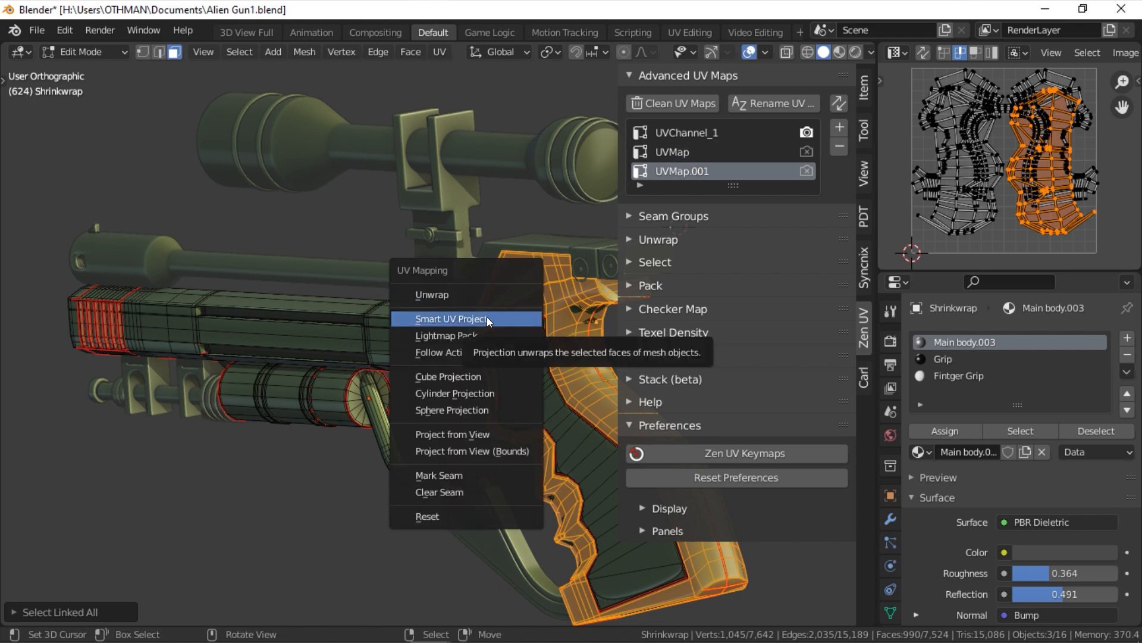
pyautogui.click(452, 319)
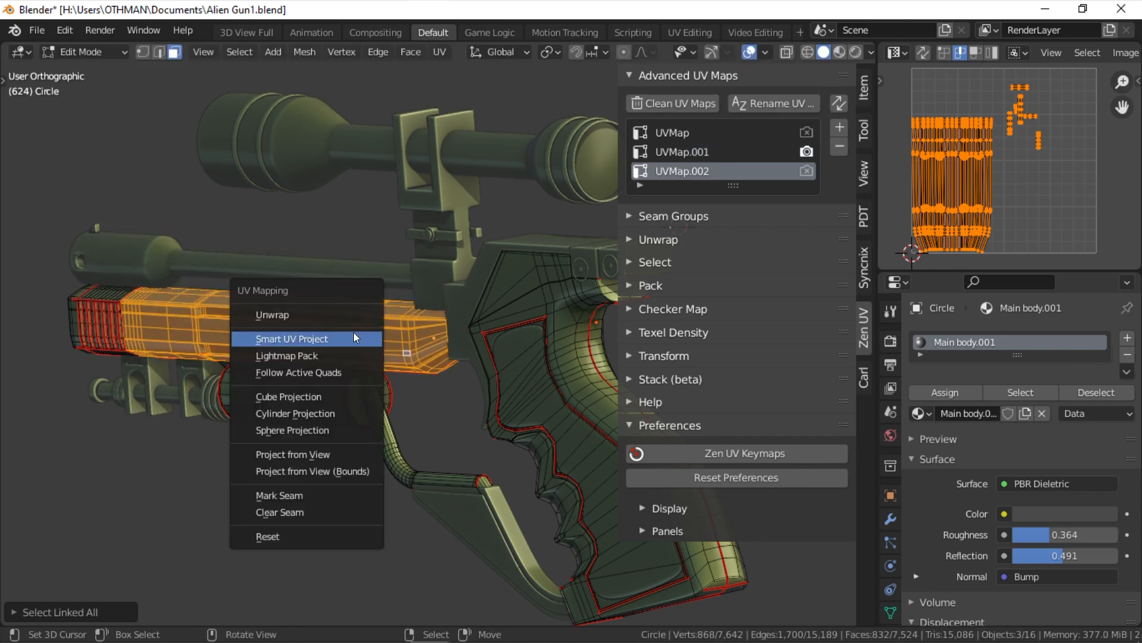
pyautogui.click(292, 338)
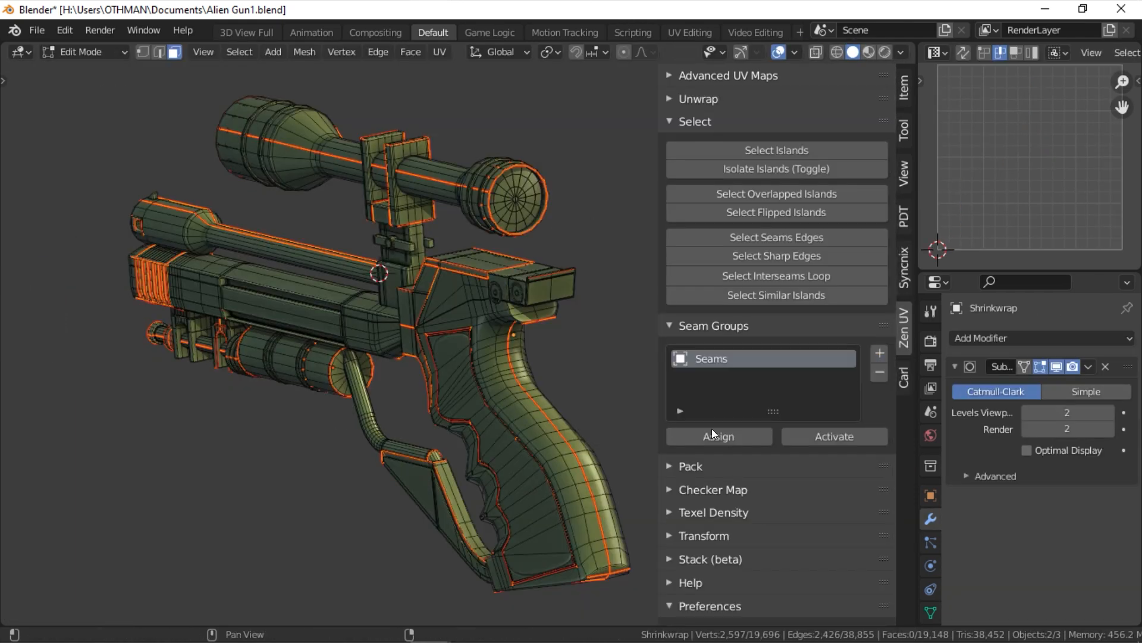
# Step: Mark selected edge loops as seams, store them in a seam group, then mark seams by angle
pyautogui.click(377, 51)
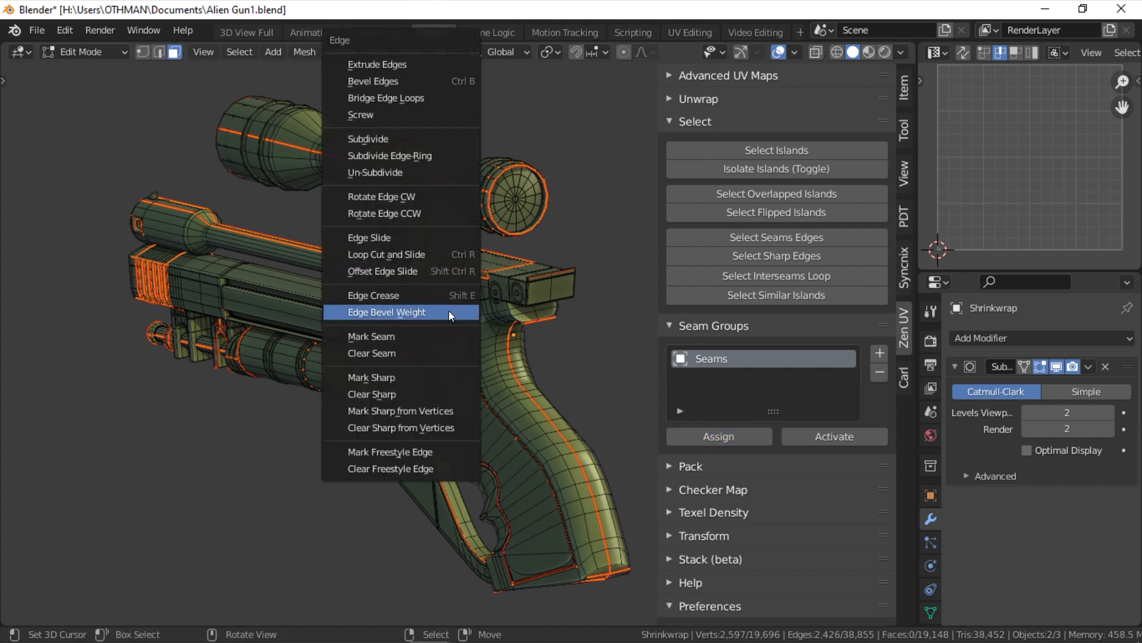
pyautogui.click(386, 311)
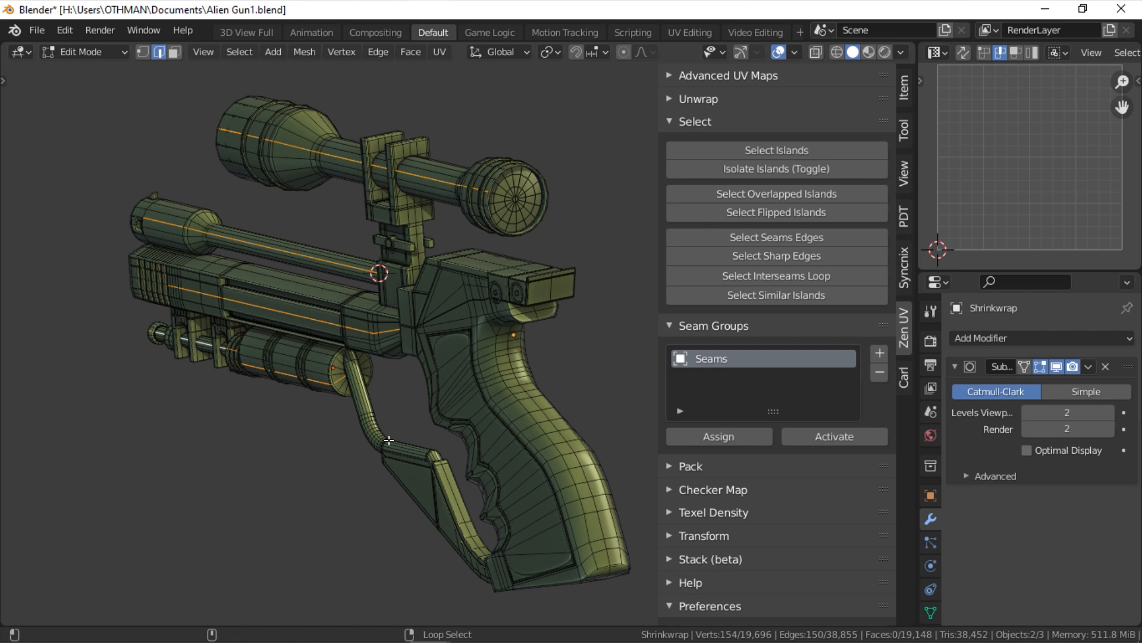
pyautogui.click(377, 51)
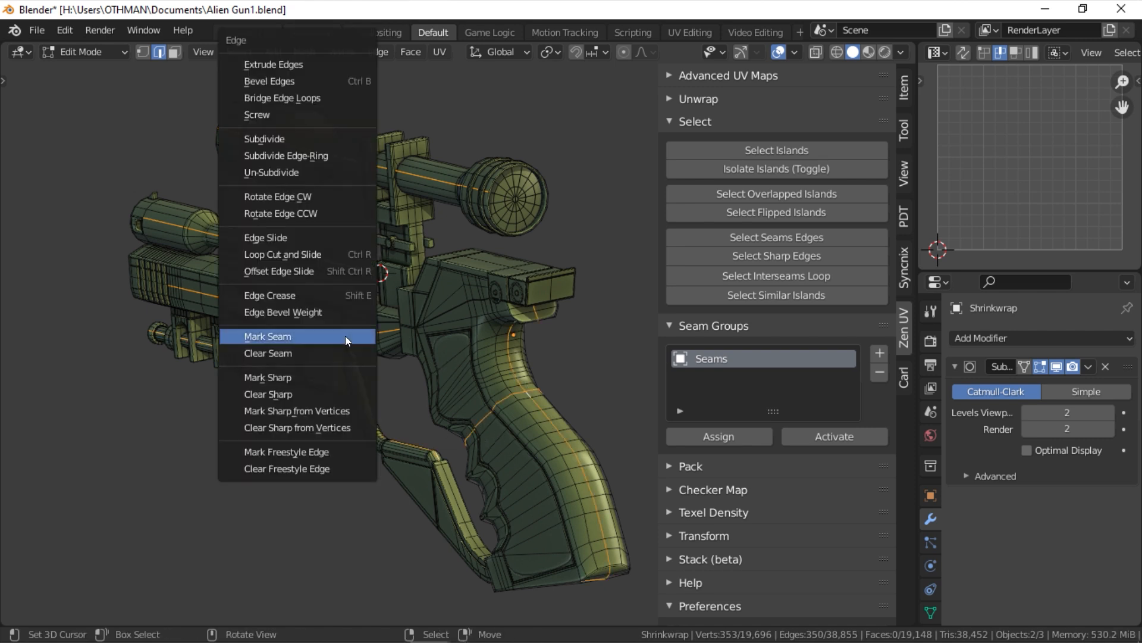
pyautogui.click(268, 336)
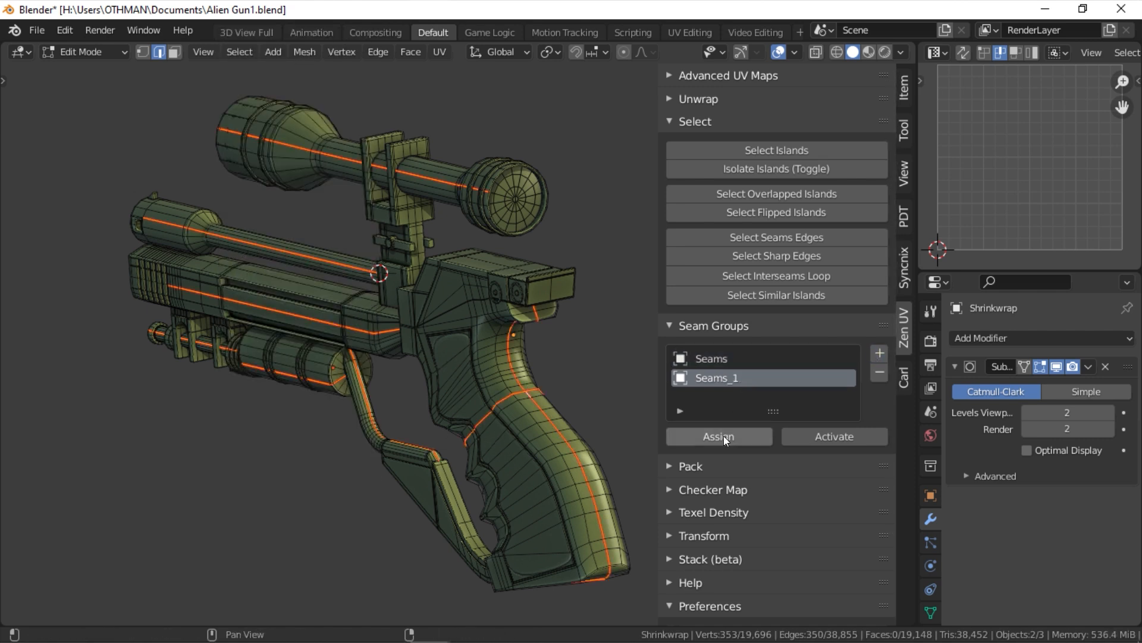
pyautogui.click(718, 435)
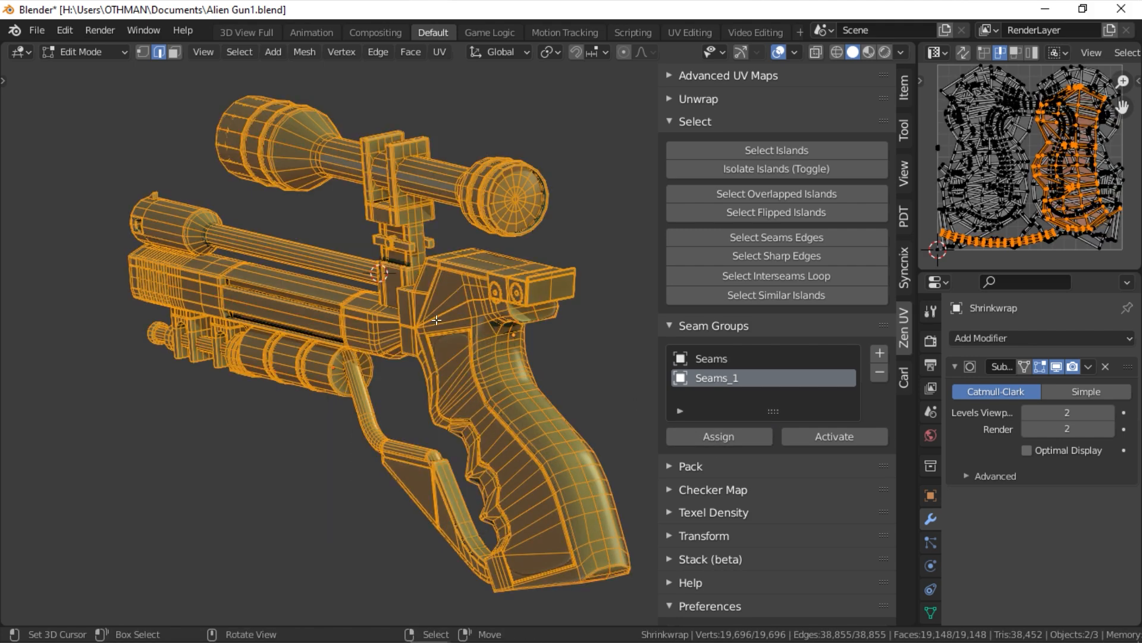
pyautogui.click(879, 150)
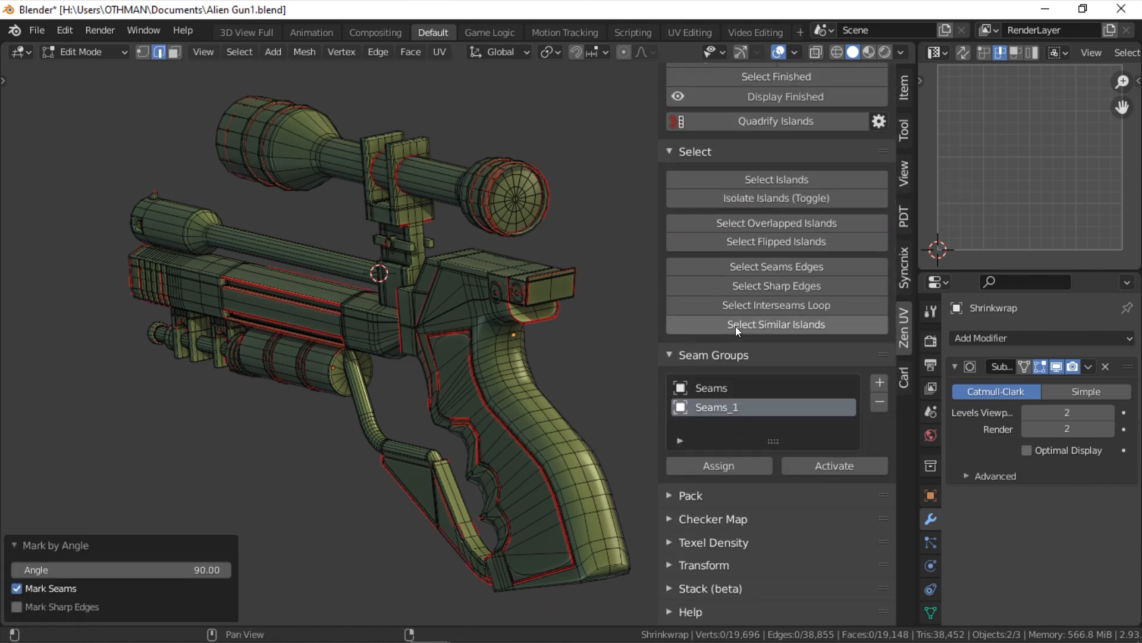
# Step: Assign the current seams to Seams_2, then activate Seams and Seams_2 in turn
pyautogui.click(880, 354)
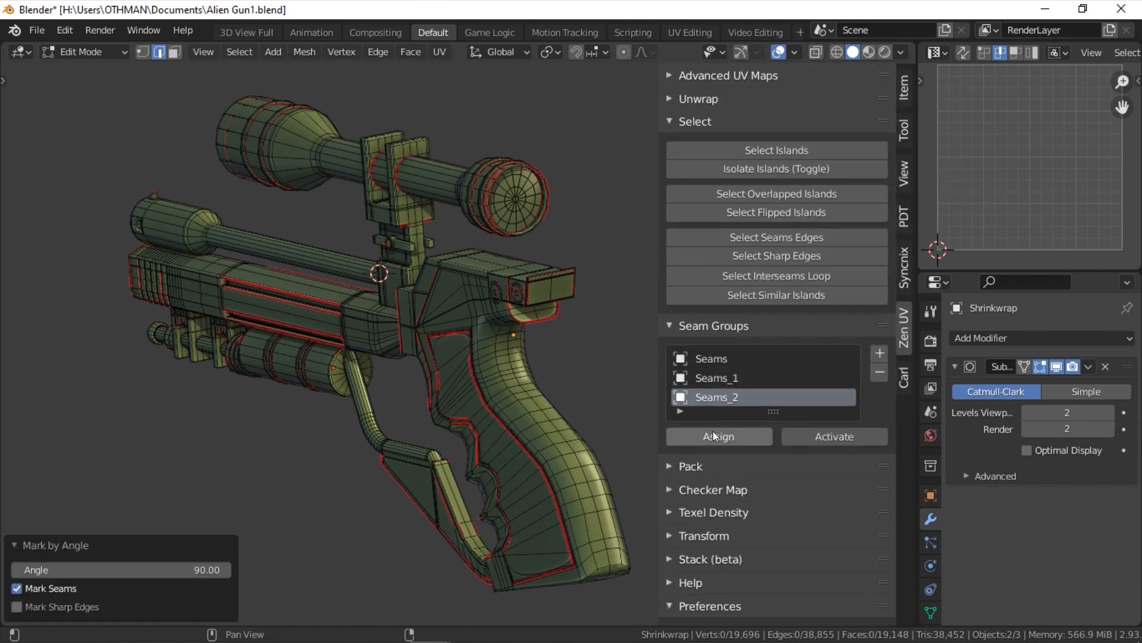
pyautogui.click(718, 436)
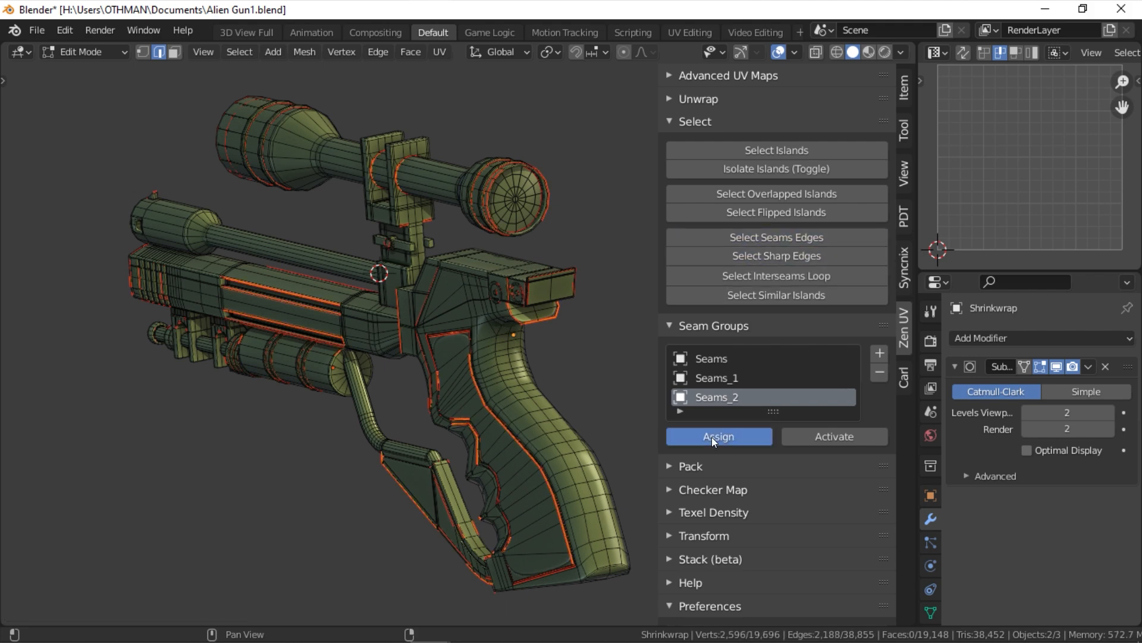
pyautogui.click(718, 435)
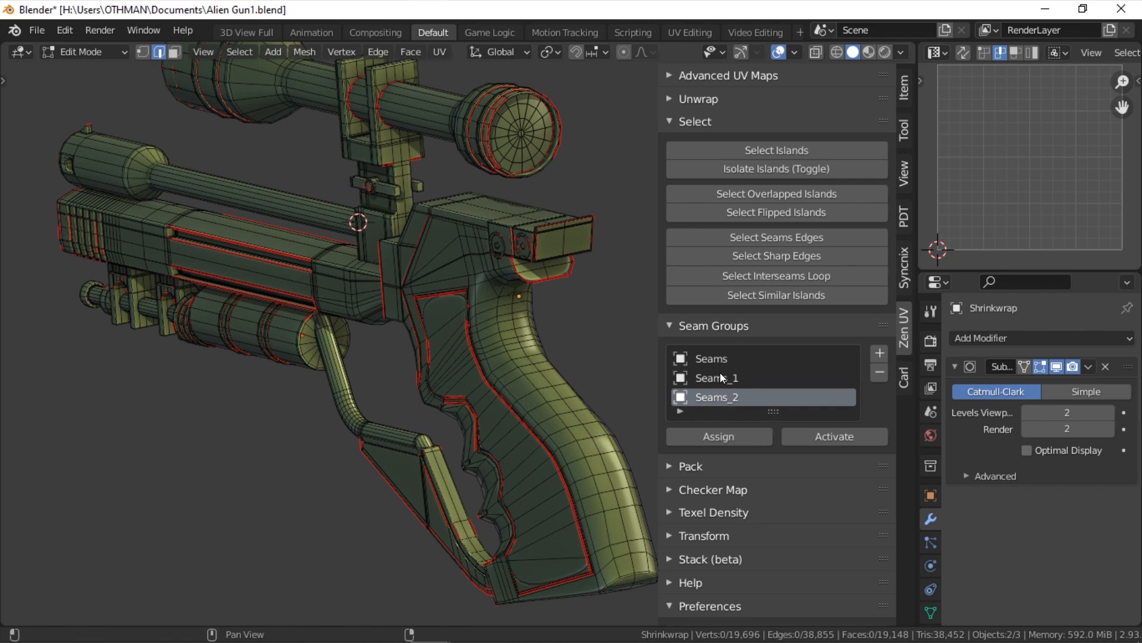
pyautogui.click(833, 436)
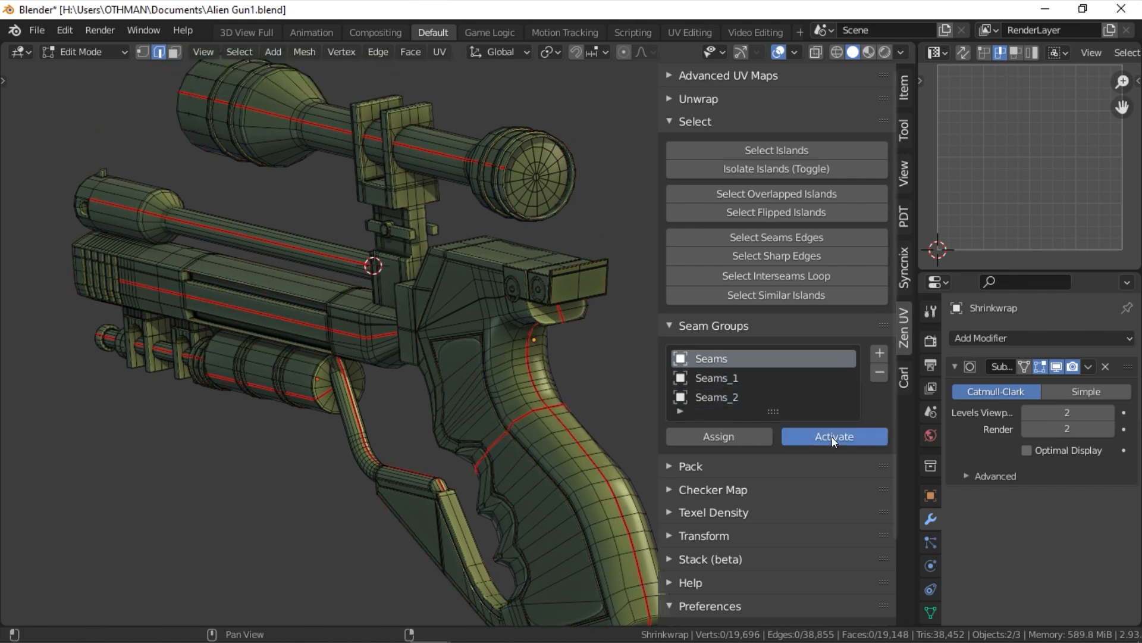
pyautogui.click(833, 436)
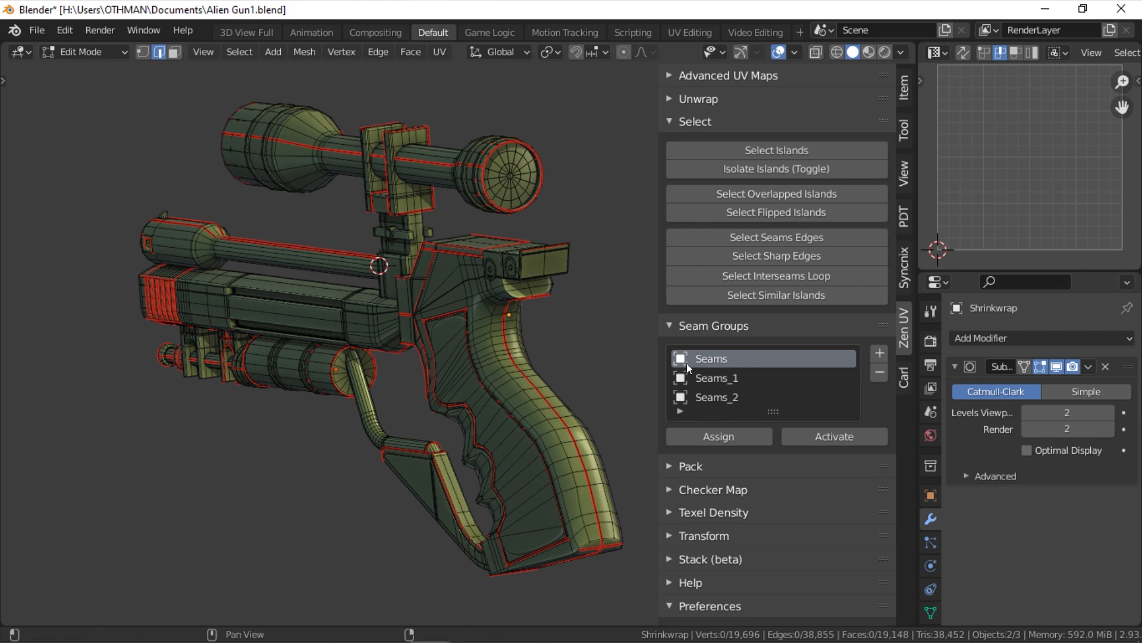
pyautogui.click(835, 436)
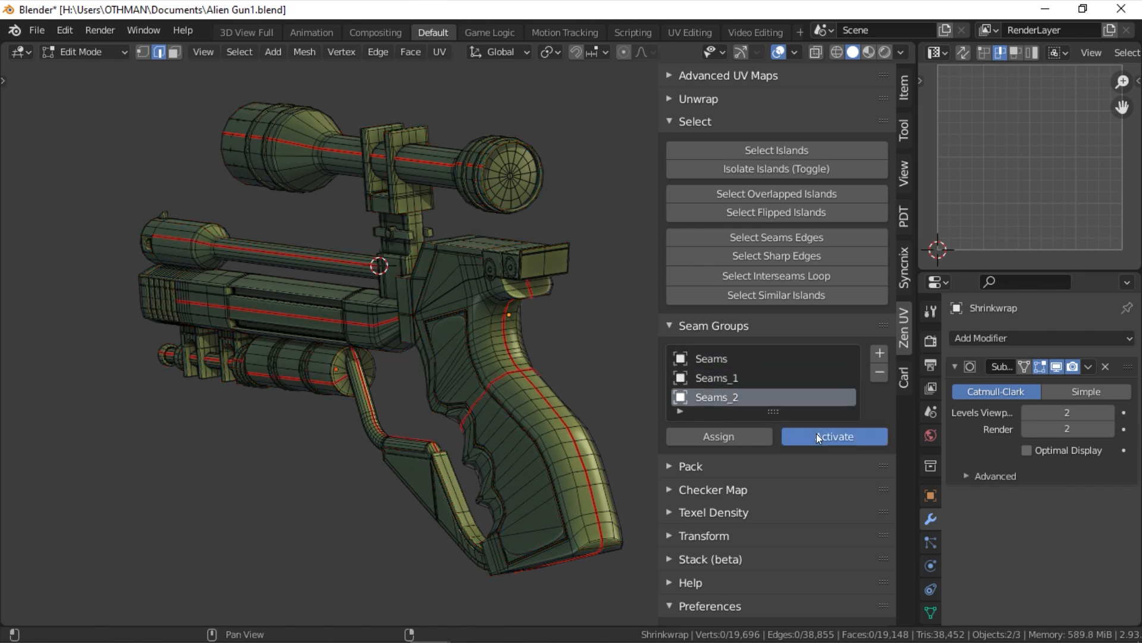
pyautogui.click(833, 436)
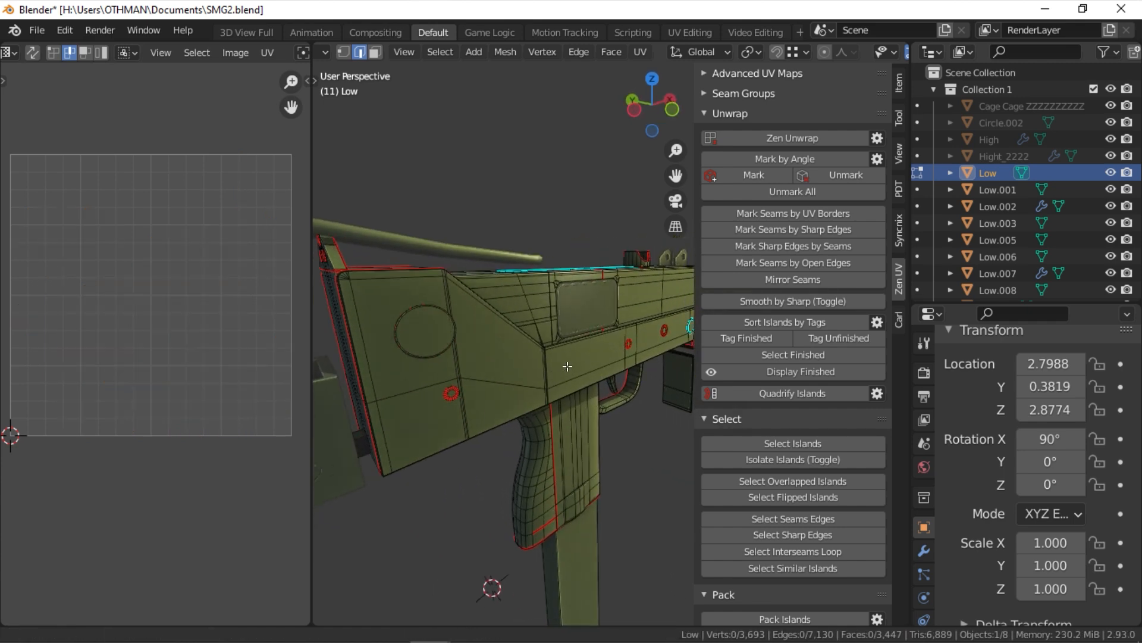
# Step: Mark the SMG's seams by face angle, then show the Alien Gun with Display Finished enabled
pyautogui.click(579, 52)
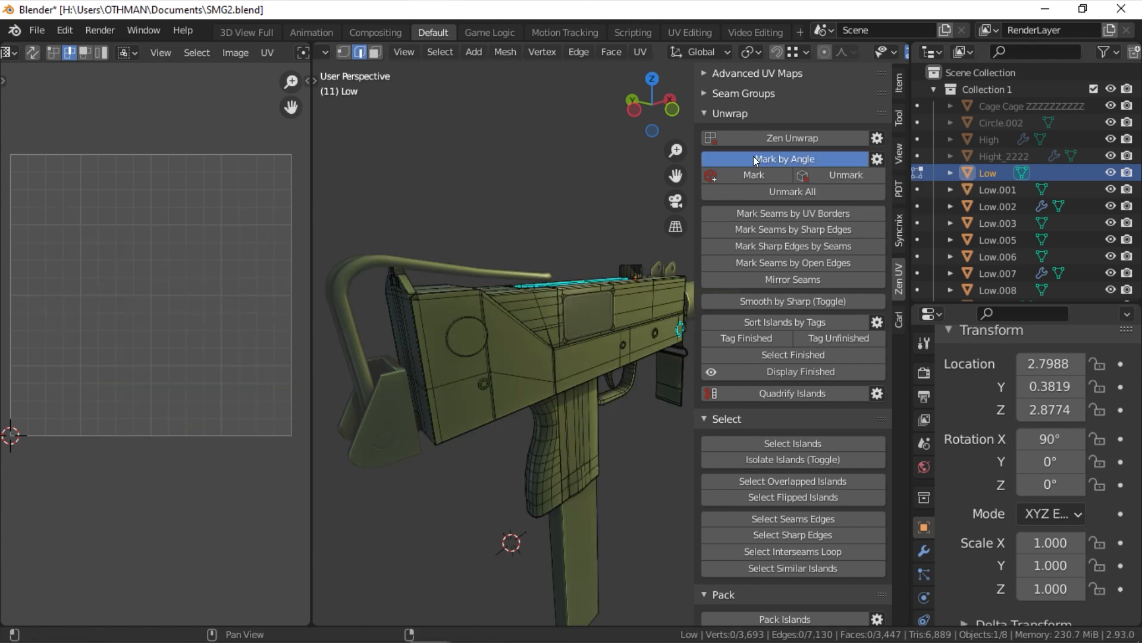
pyautogui.click(783, 158)
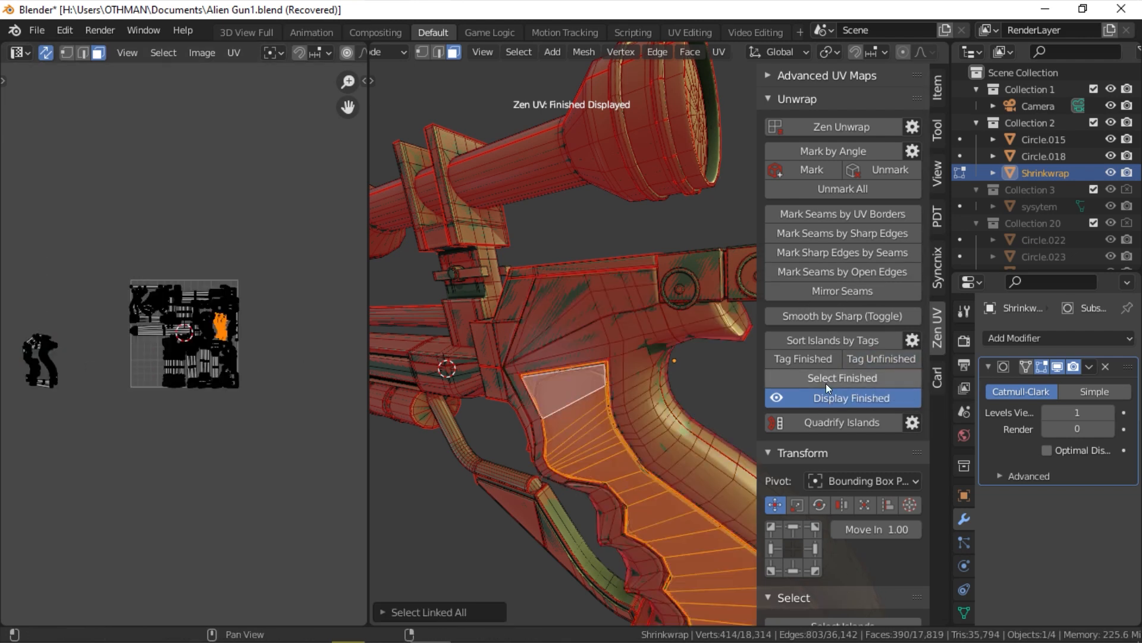
# Step: Tag the Alien Gun's islands as finished and select the finished islands
pyautogui.click(802, 358)
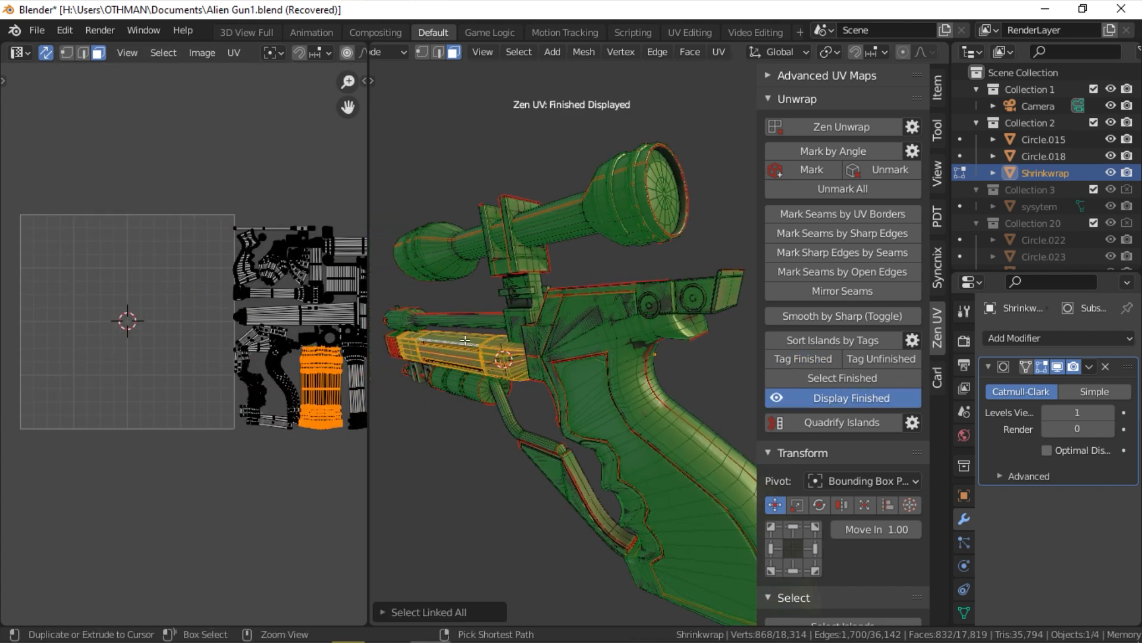
pyautogui.click(801, 358)
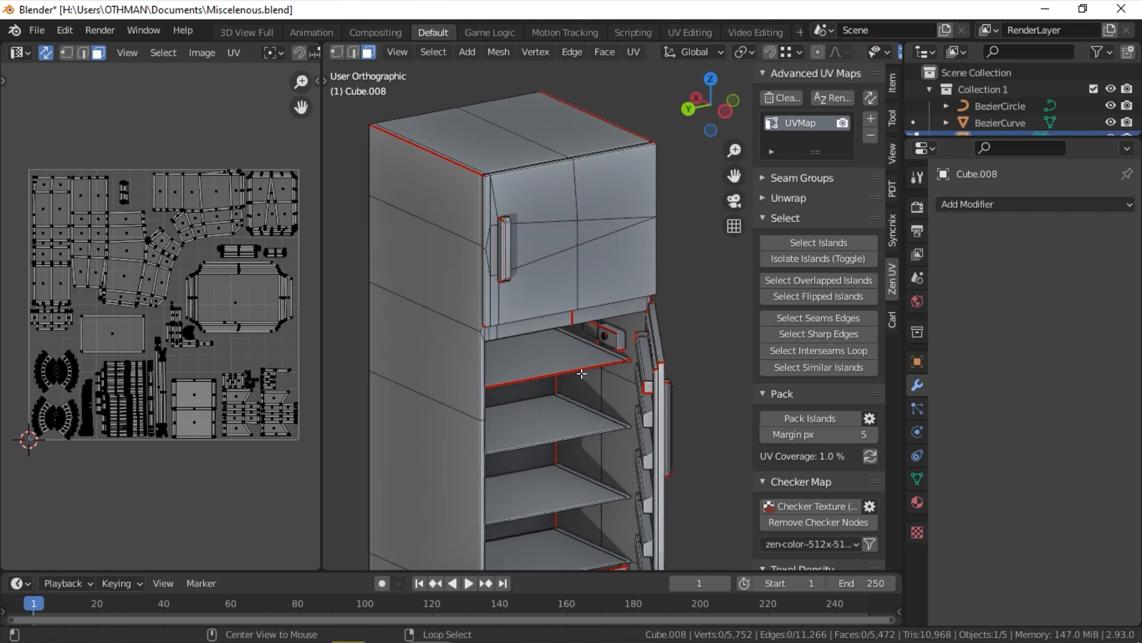
# Step: Set Lock Overlapping in Pack settings and repack the arm model's UV islands
pyautogui.click(817, 368)
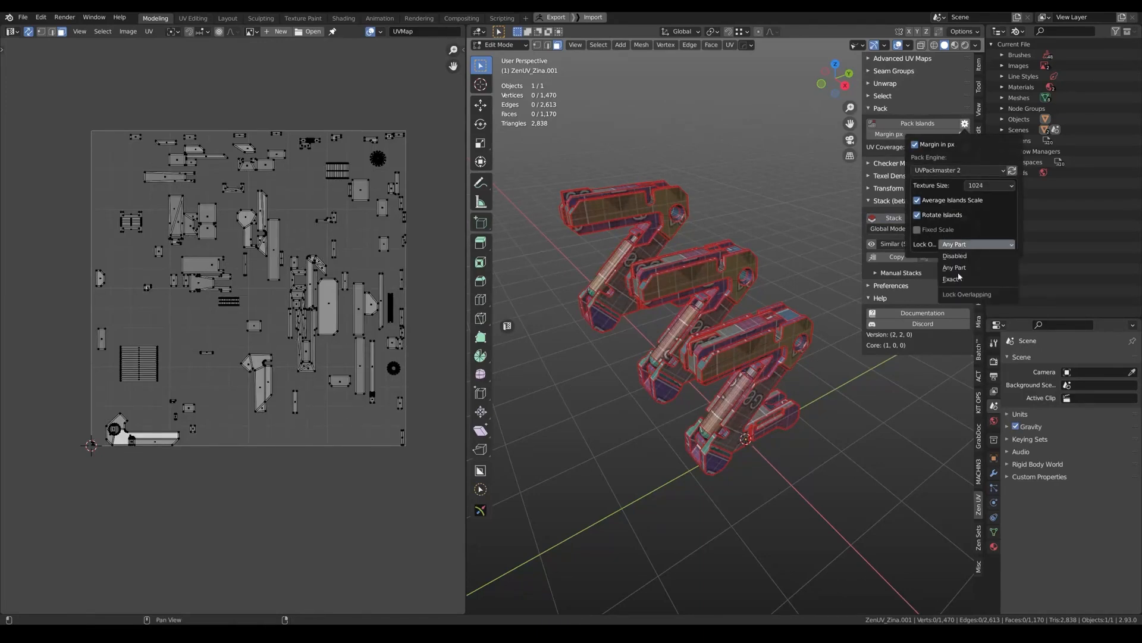
pyautogui.click(917, 123)
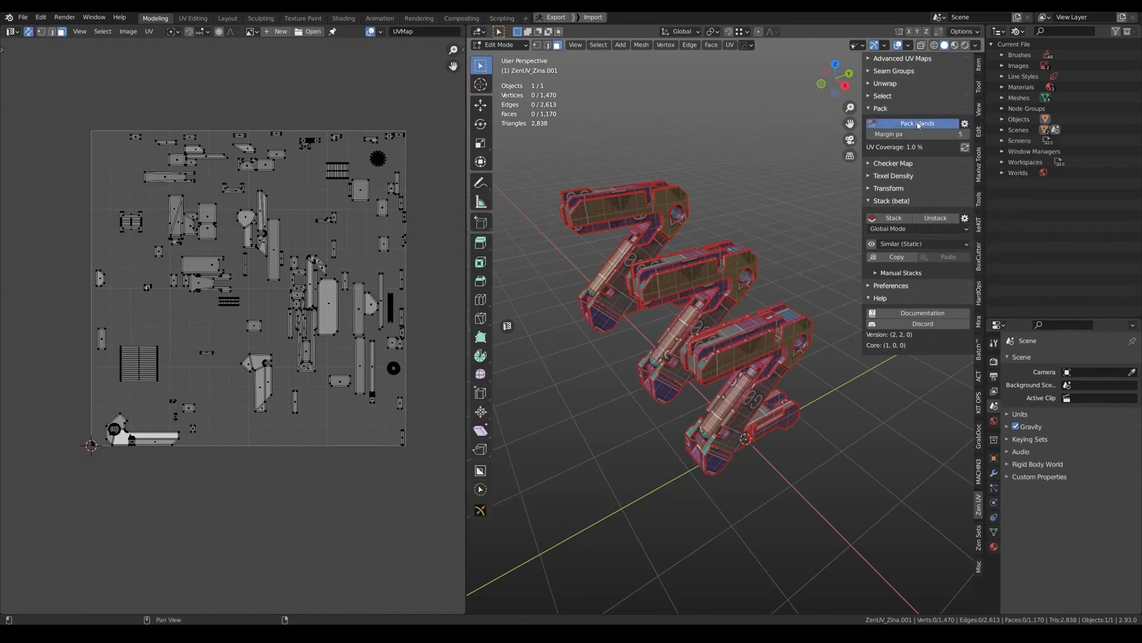
pyautogui.click(918, 122)
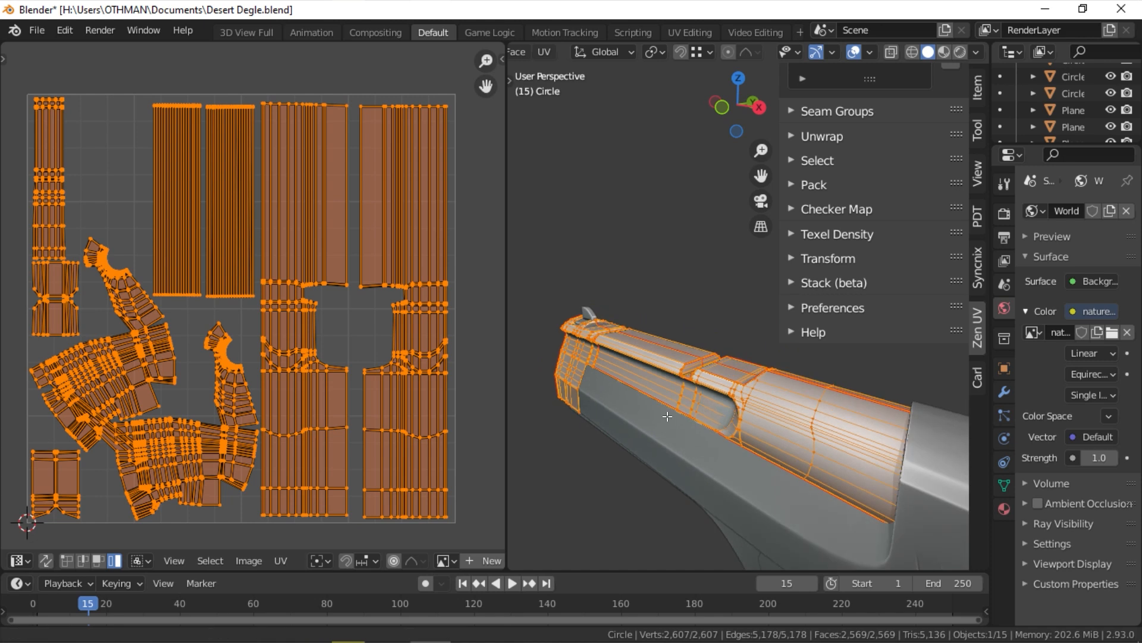
# Step: Shift the slide's selected UV islands to the right with the Zen UV Transform grid arrows
pyautogui.click(828, 258)
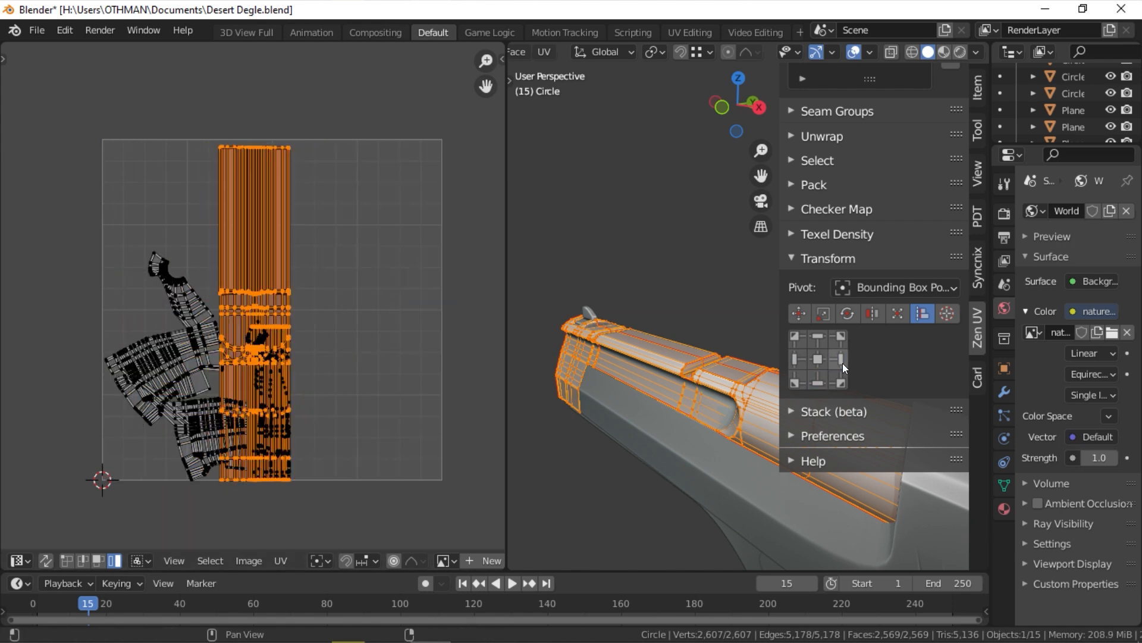
pyautogui.click(946, 313)
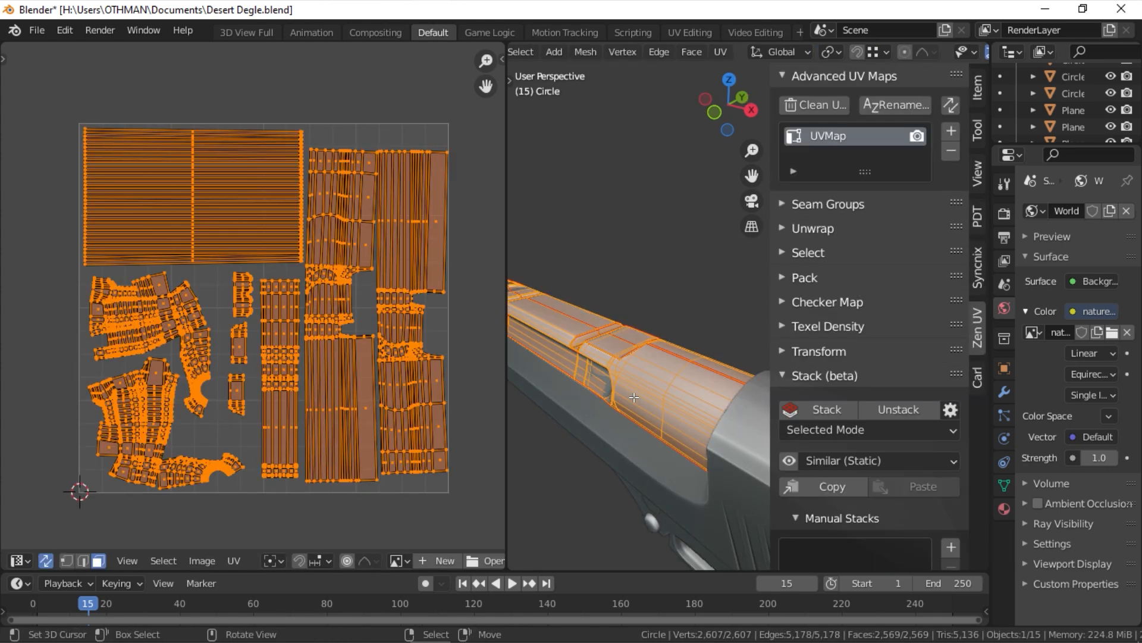
# Step: Copy the selected islands' arrangement with stacking in Global Mode
pyautogui.click(827, 409)
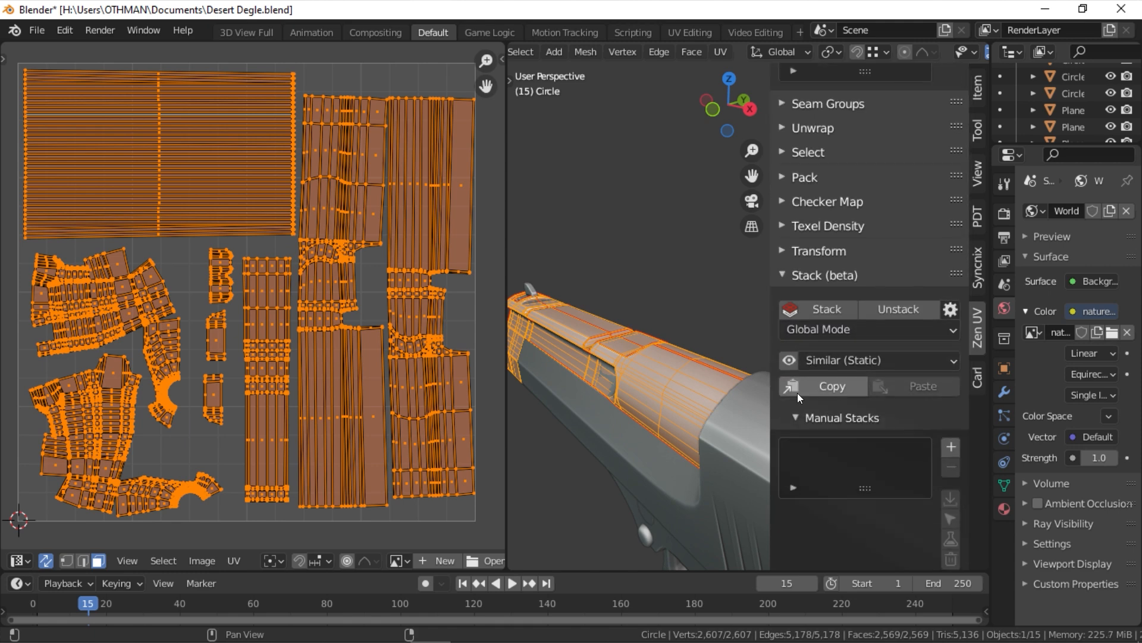
pyautogui.click(831, 386)
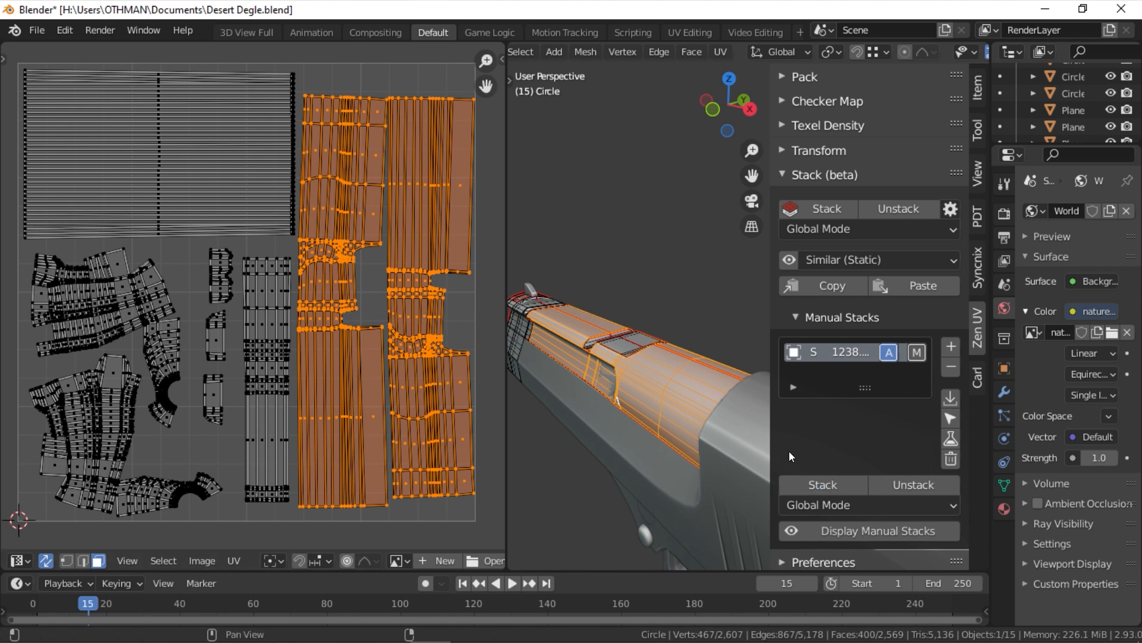
# Step: Create a manual stack from a long strip island and show the colour checker texture
pyautogui.click(912, 484)
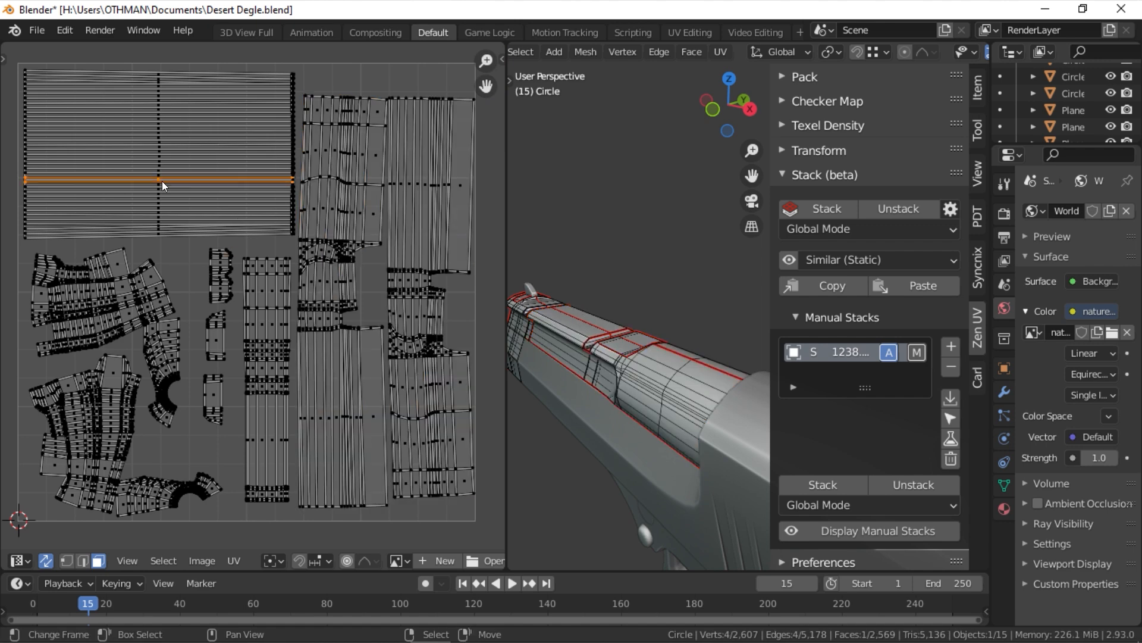
pyautogui.click(822, 484)
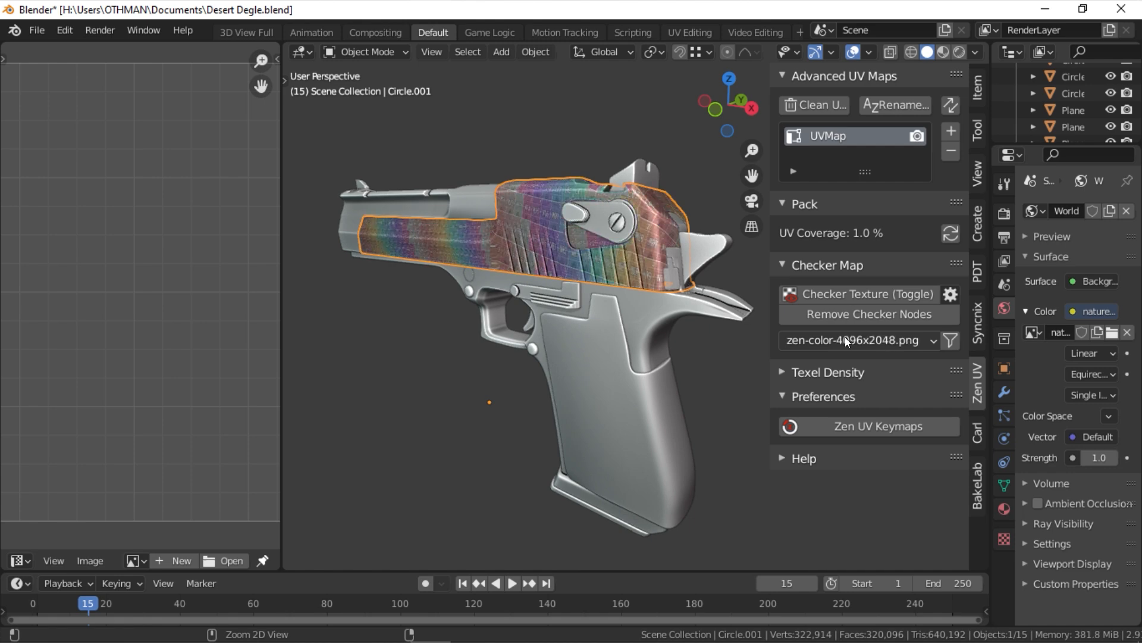
# Step: Select the whole pistol and switch to the black-and-white checker image
pyautogui.click(950, 294)
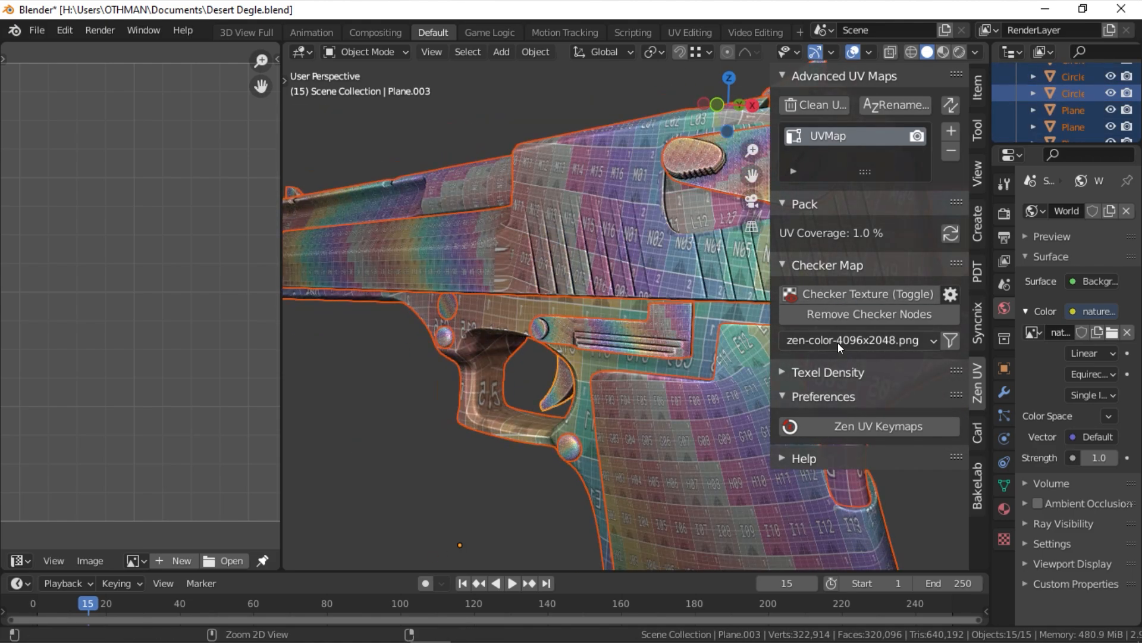
pyautogui.click(865, 293)
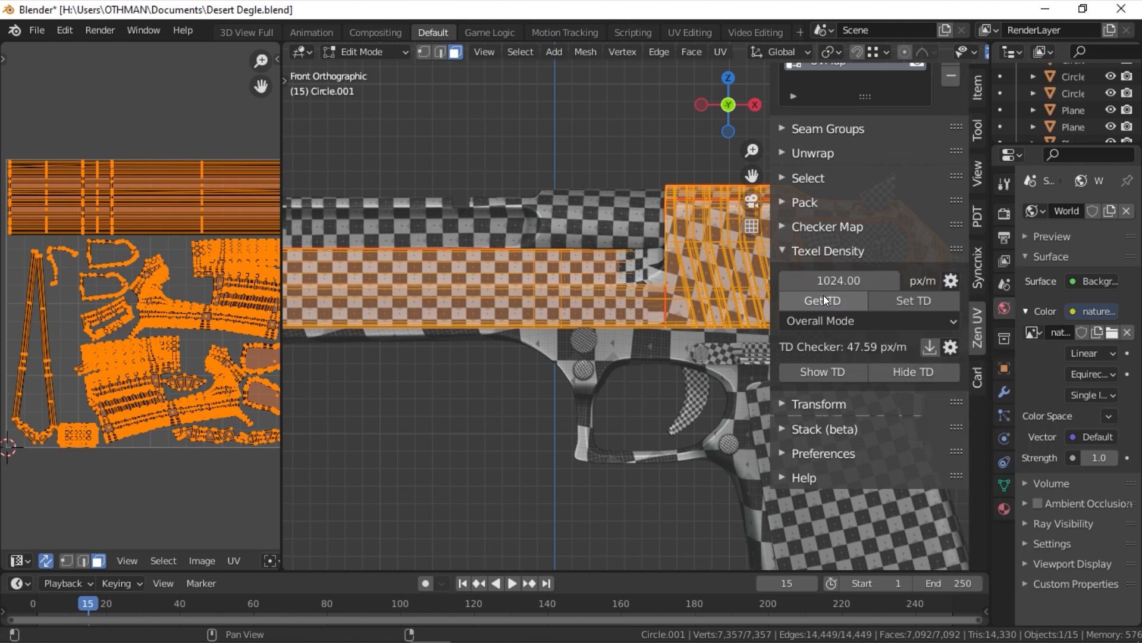
# Step: Set the slide islands' texel density to 2048 px/m in Island Mode and preview it as a colour overlay
pyautogui.write('2048')
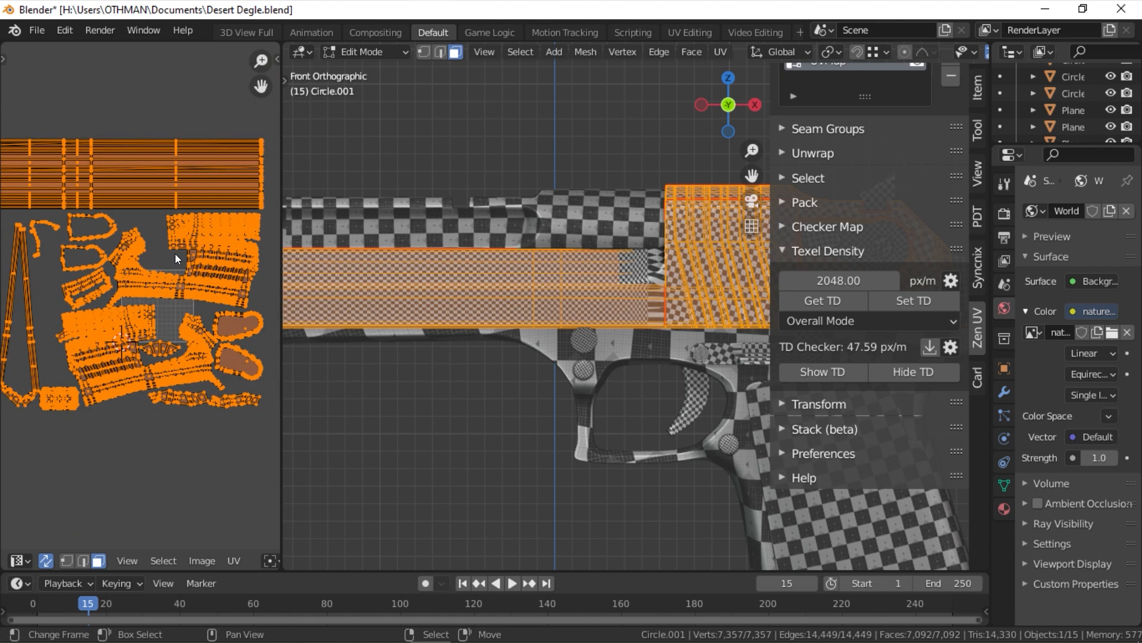
pyautogui.click(868, 320)
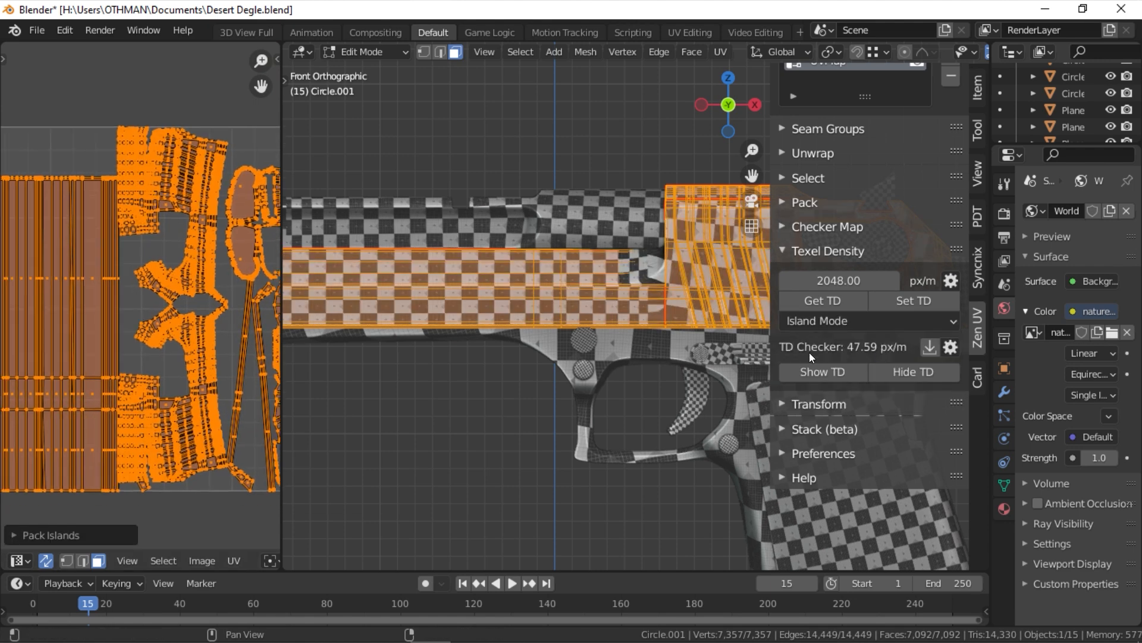
pyautogui.click(821, 372)
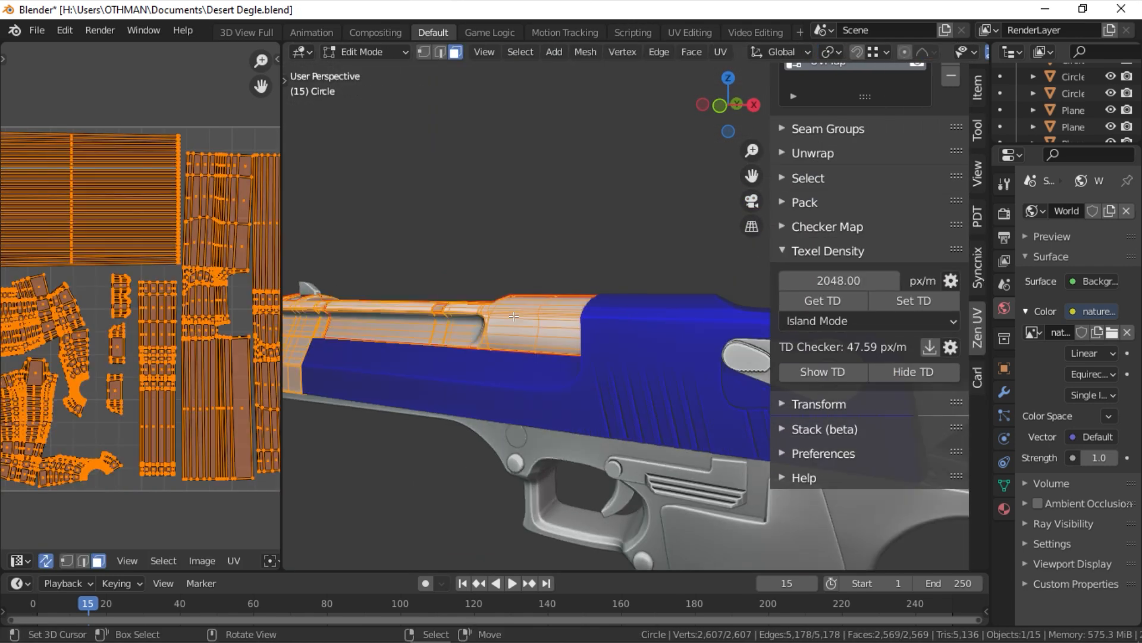
pyautogui.press('Tab')
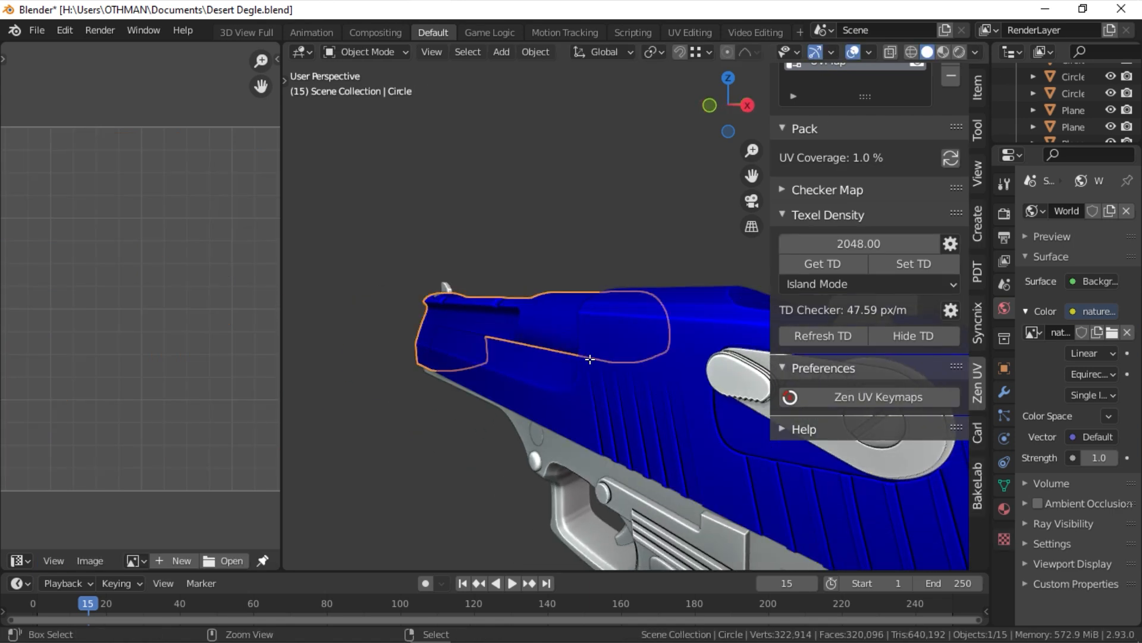
pyautogui.press('Tab')
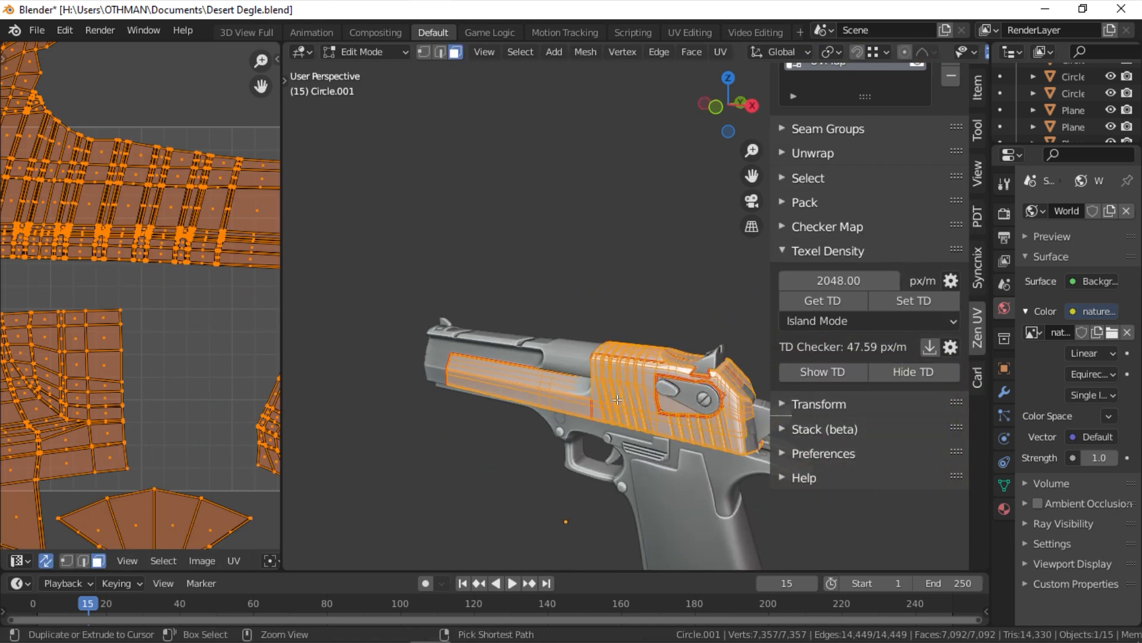